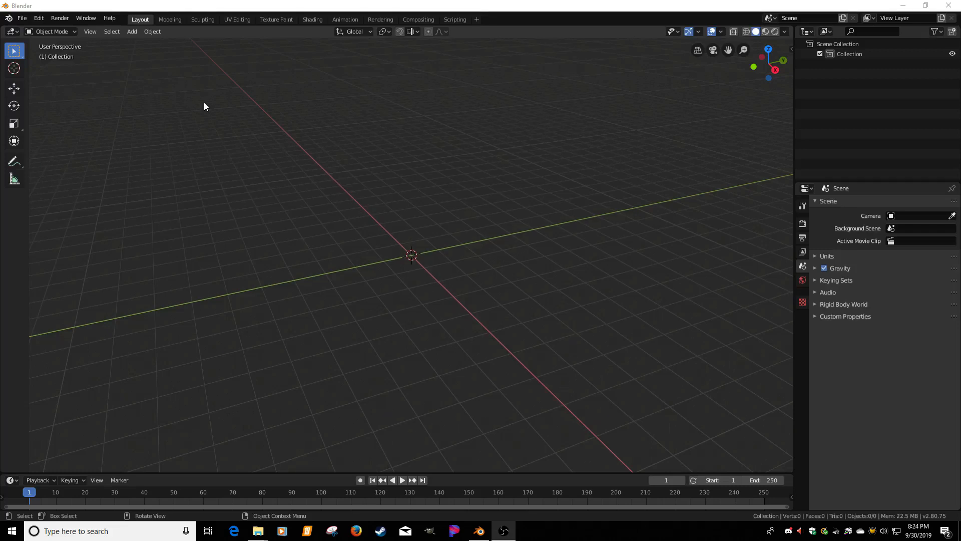
mouse_move(308, 85)
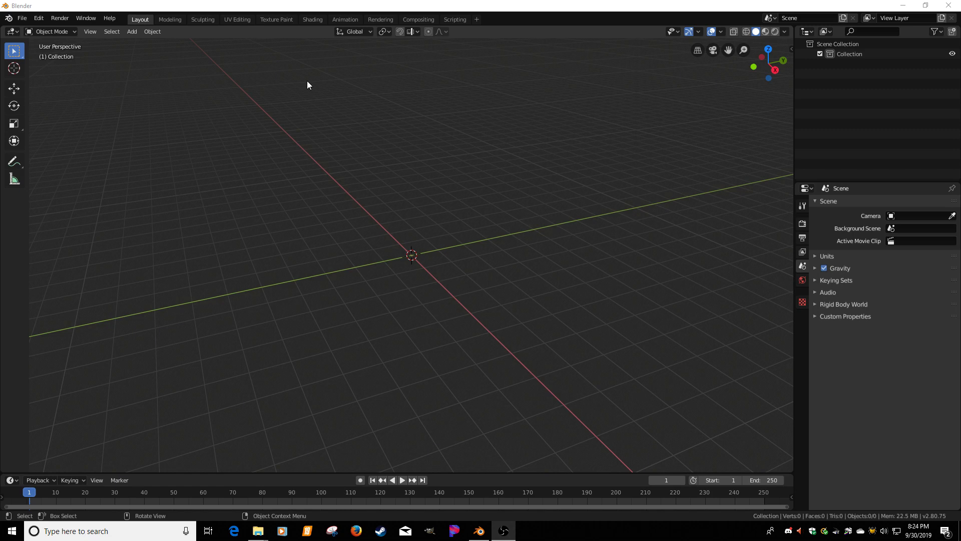
mouse_move(339, 130)
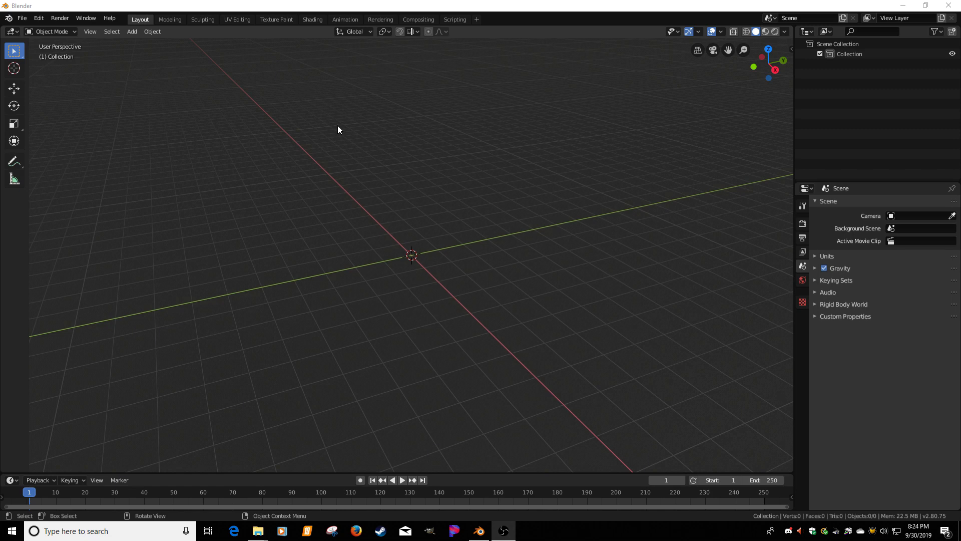
mouse_move(96, 52)
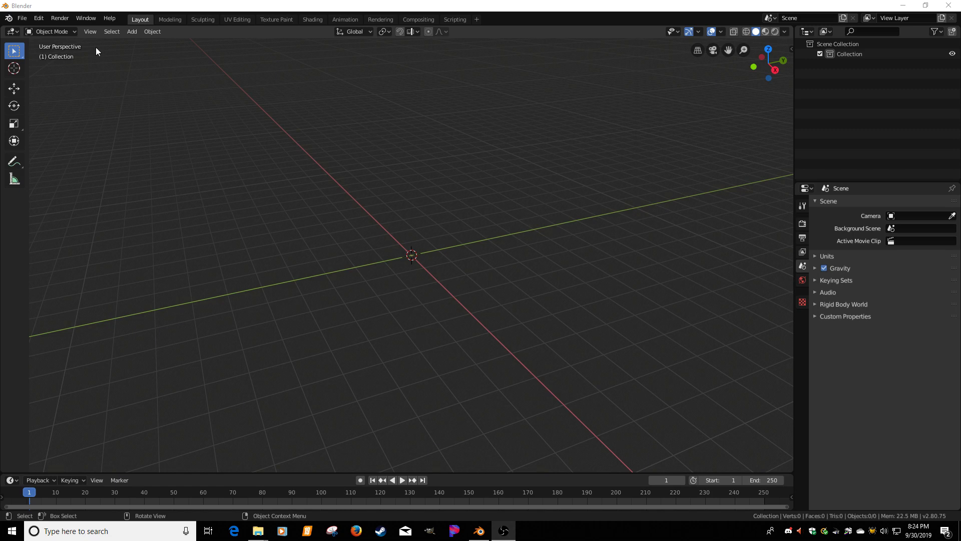
Search the add-on preferences for 'giants', then minimize Blender and open File Explorer
left_click(38, 18)
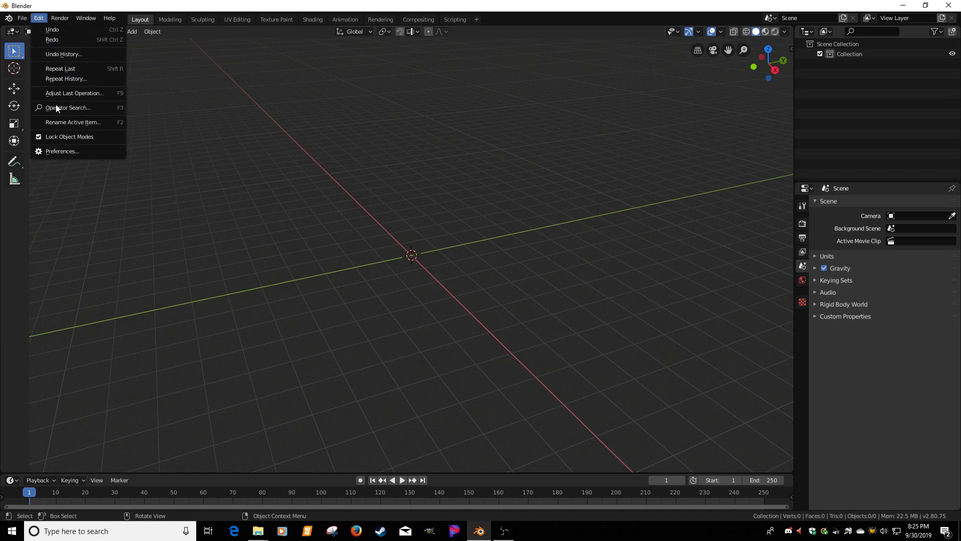
left_click(63, 151)
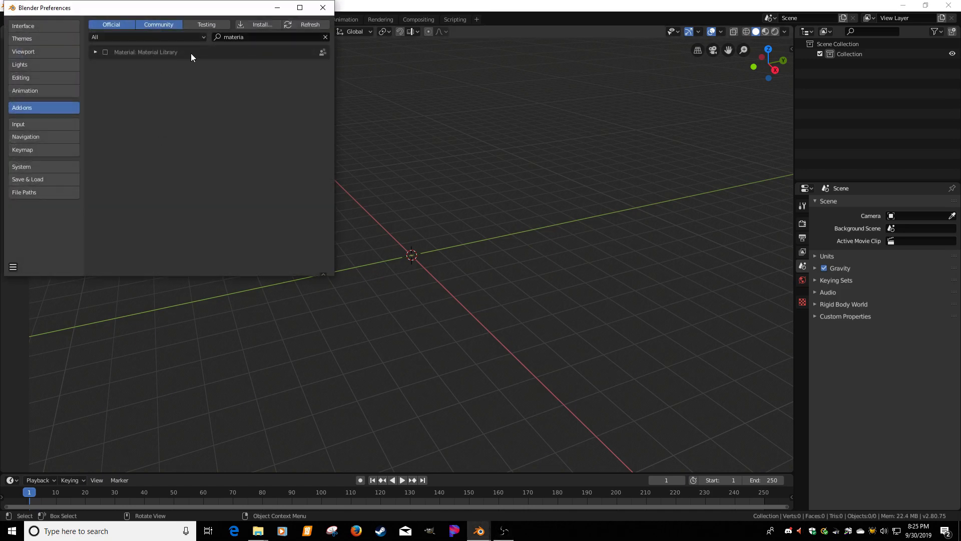
left_click(270, 36)
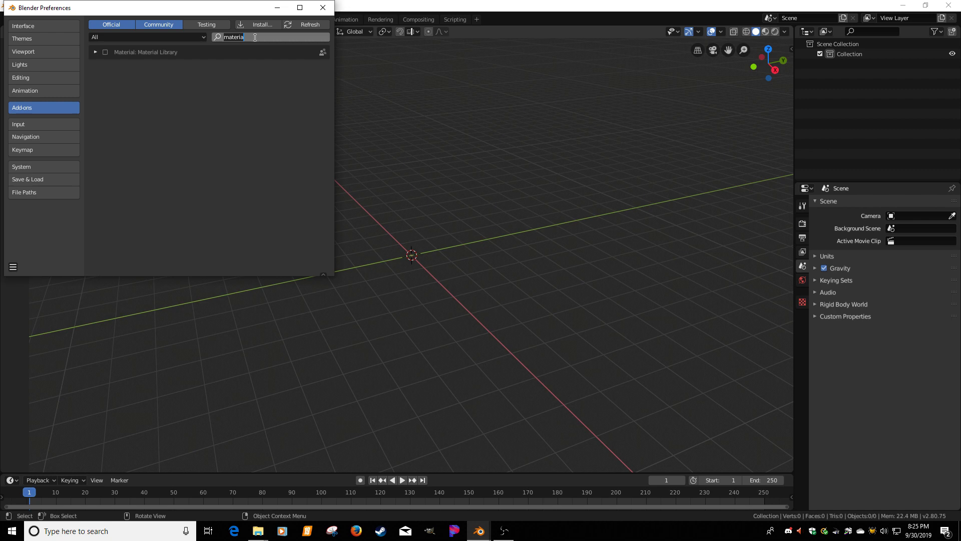
key("BackSpace")
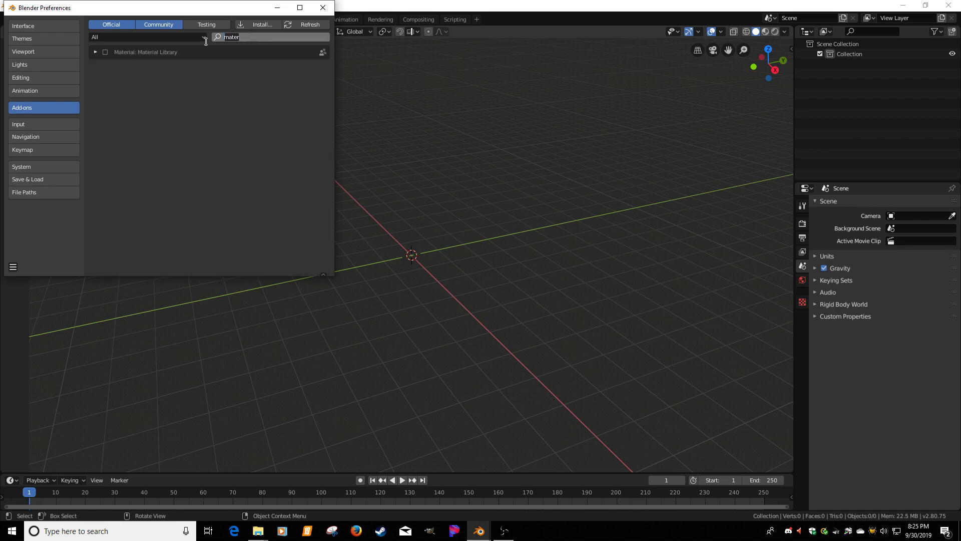
type("giants")
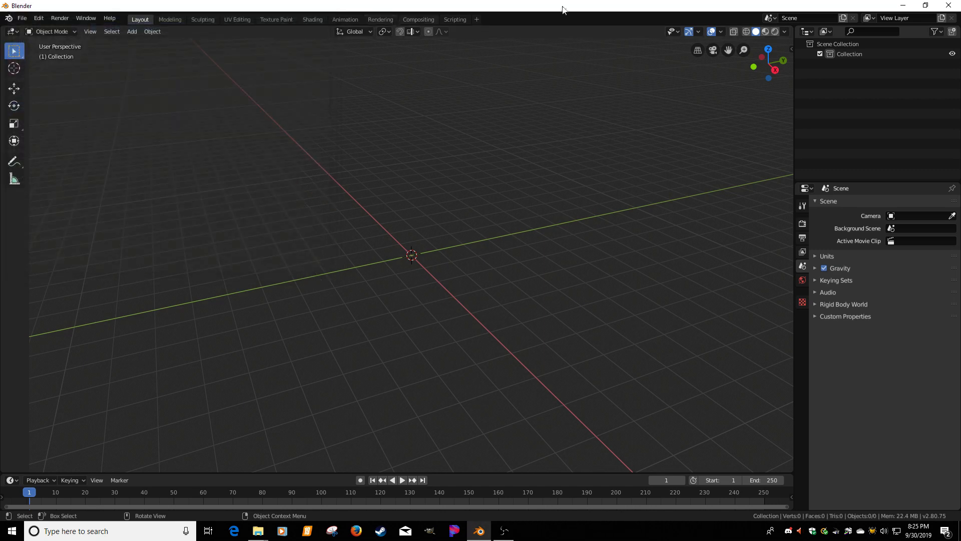
left_click(478, 531)
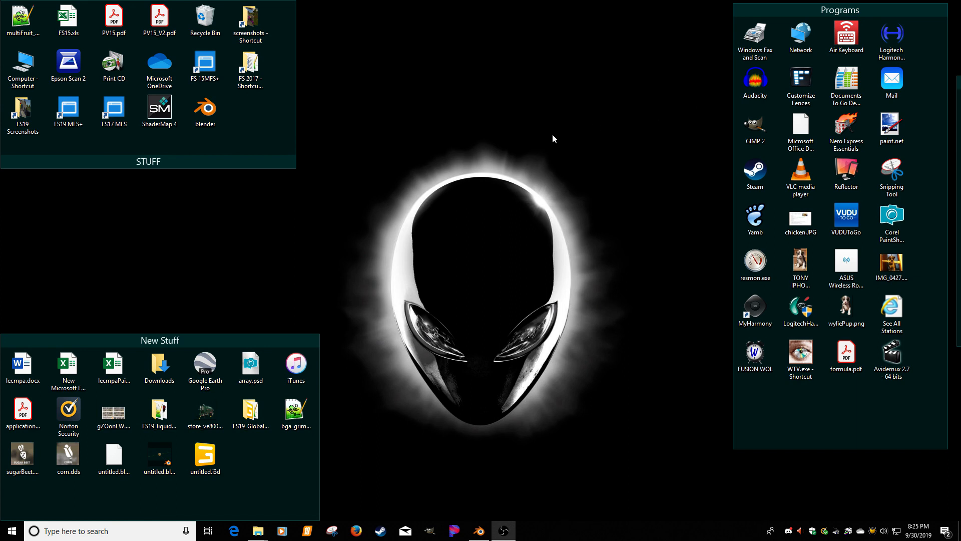
left_click(257, 531)
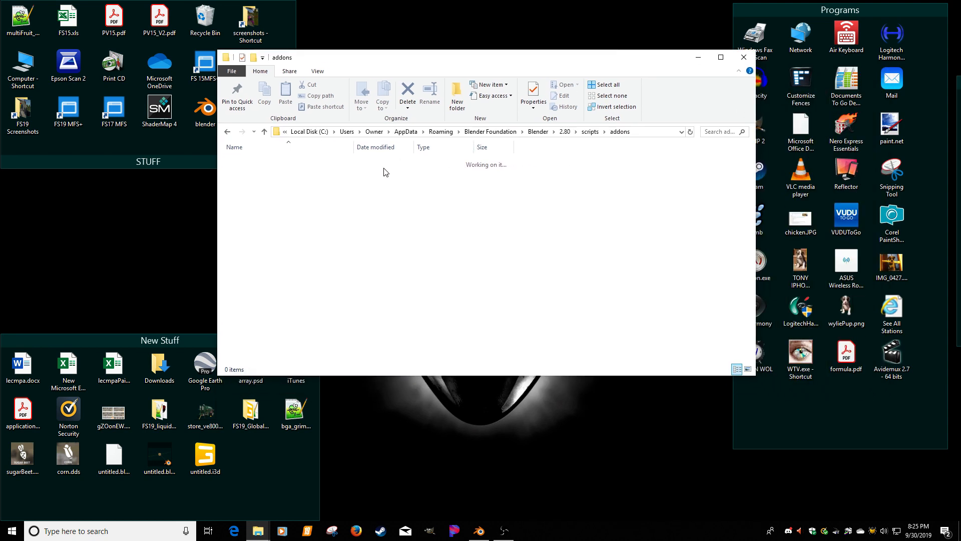
mouse_move(319, 144)
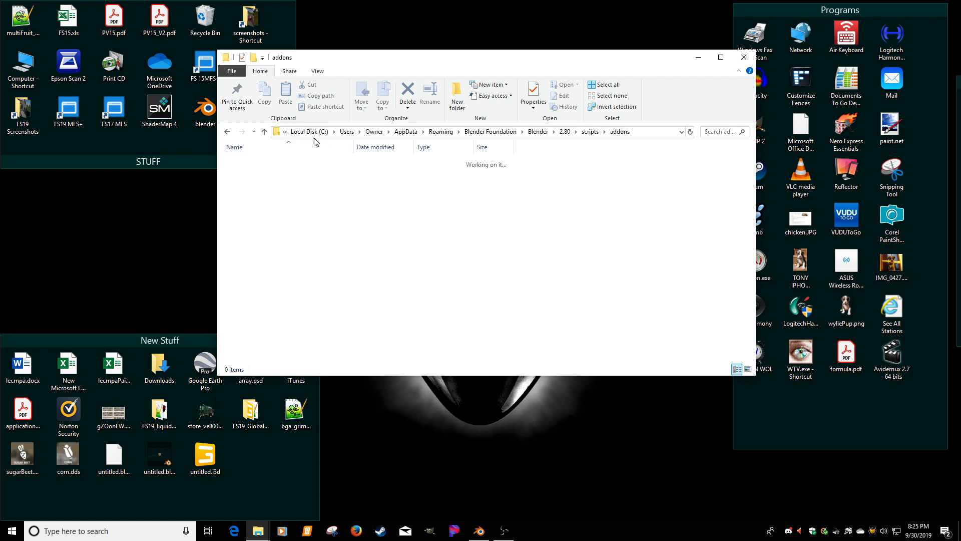
mouse_move(344, 142)
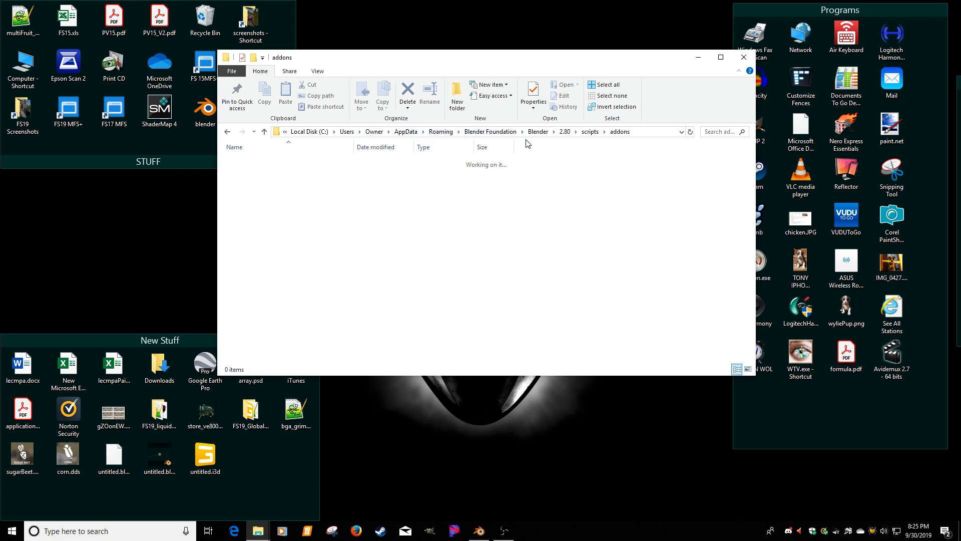
mouse_move(583, 144)
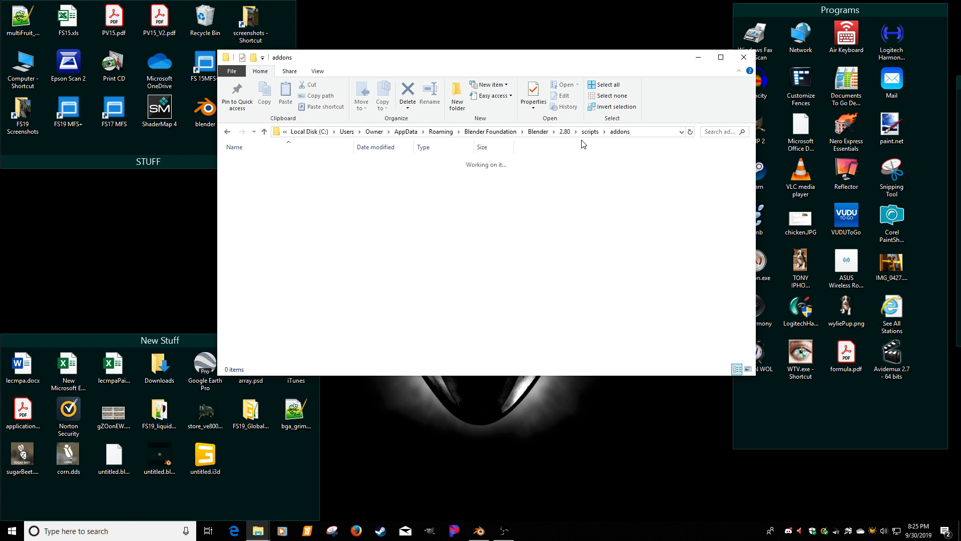
Browse 2.80 > scripts > addons, find it empty, and close File Explorer
left_click(565, 131)
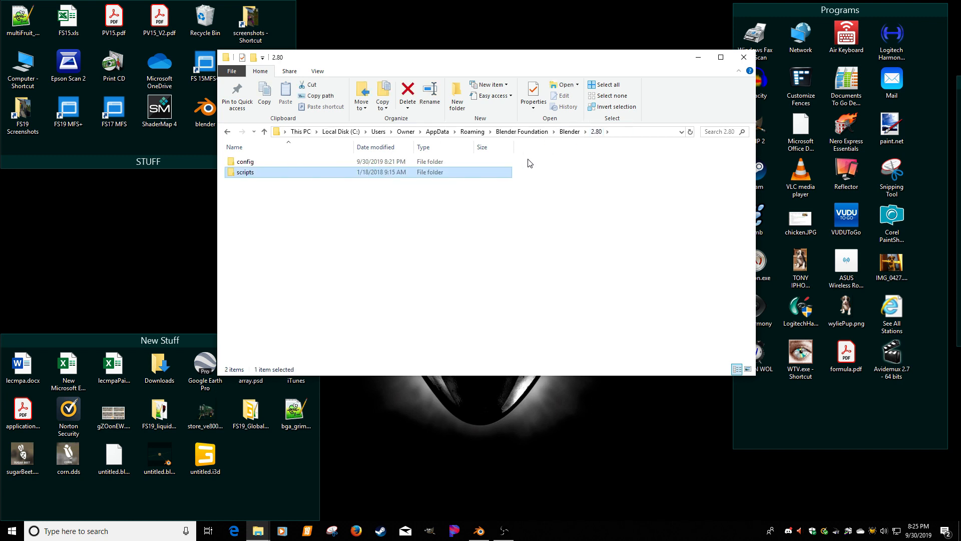
double_click(245, 173)
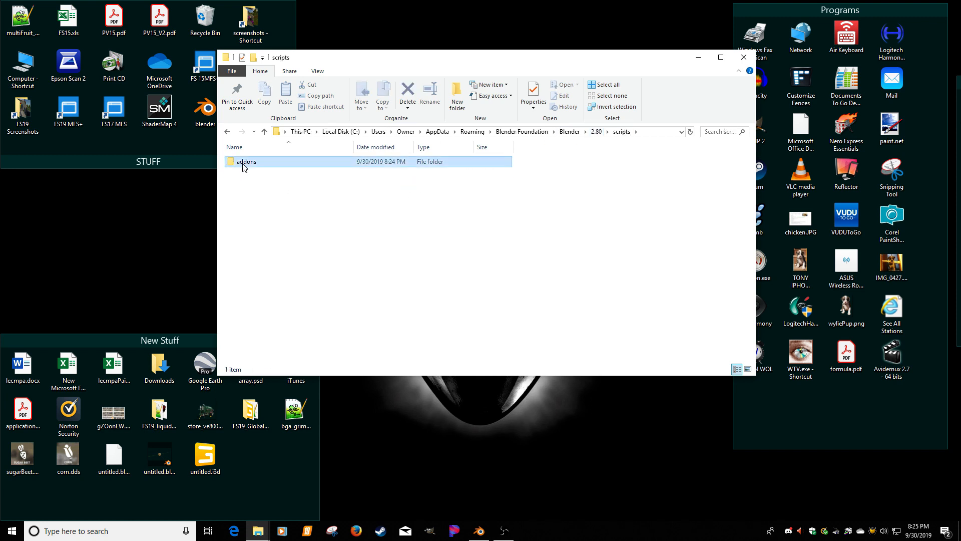
double_click(246, 161)
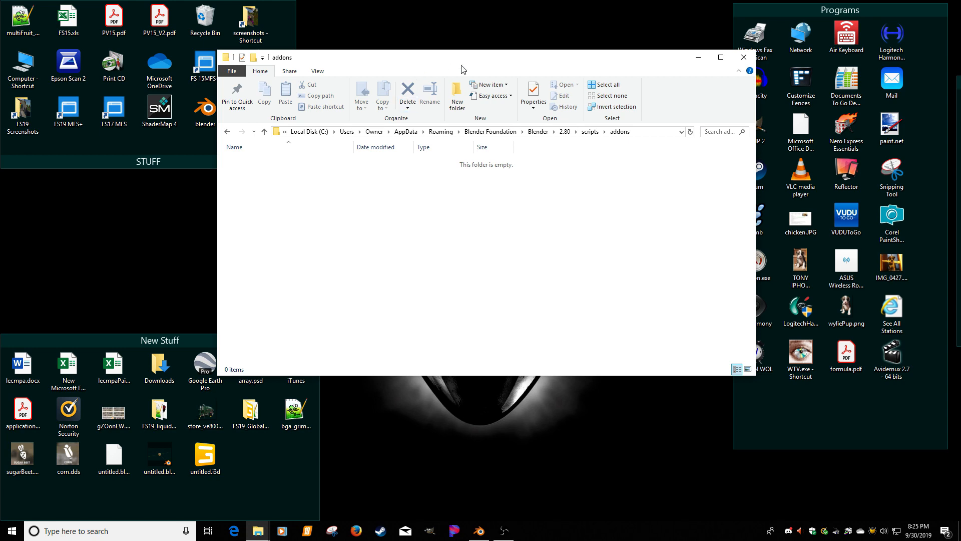
left_click(744, 57)
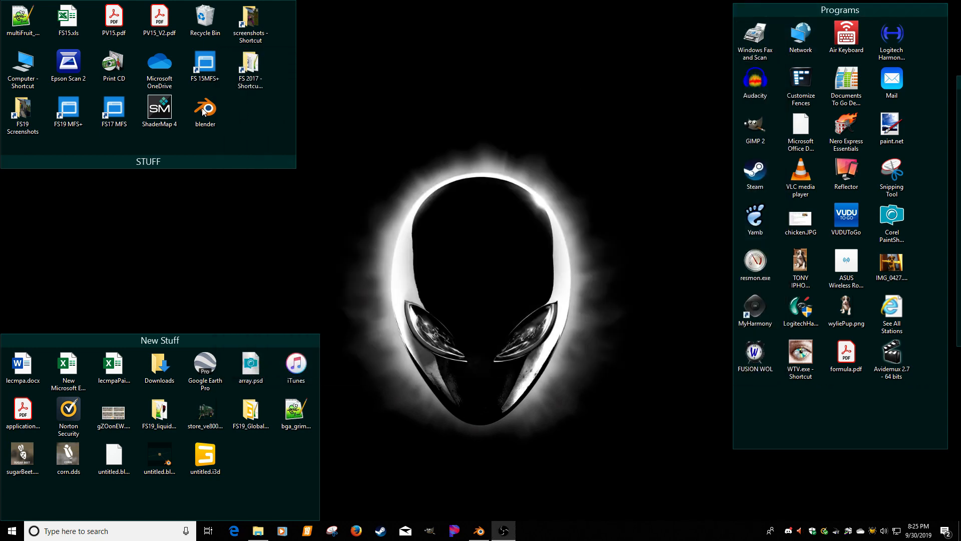
Browse This PC > Local Disk (C:) > Users > Owner and select AppData
left_click(257, 530)
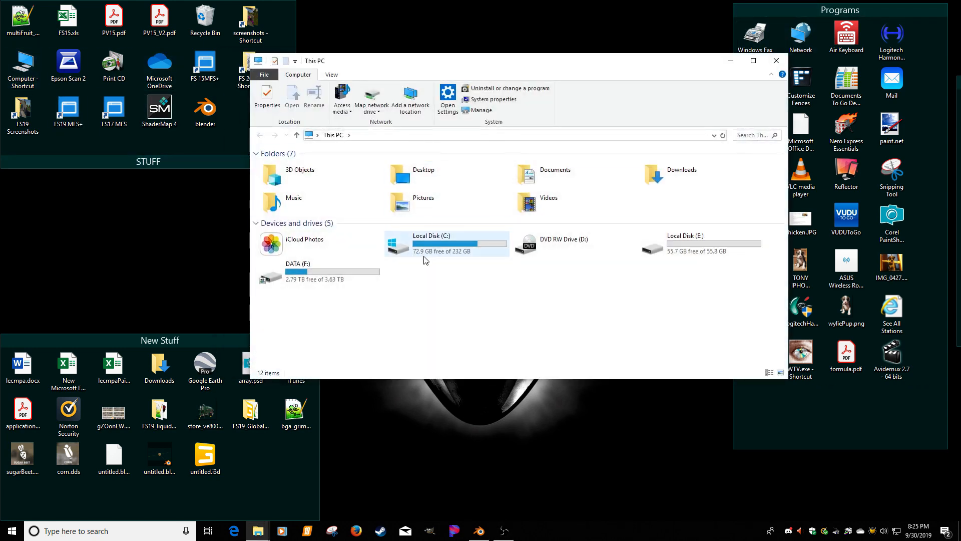
double_click(446, 243)
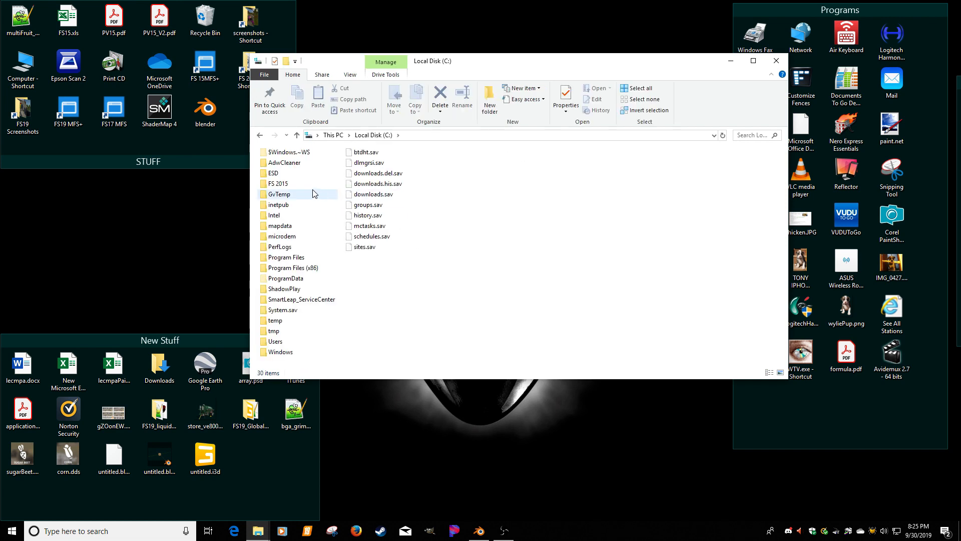
double_click(277, 341)
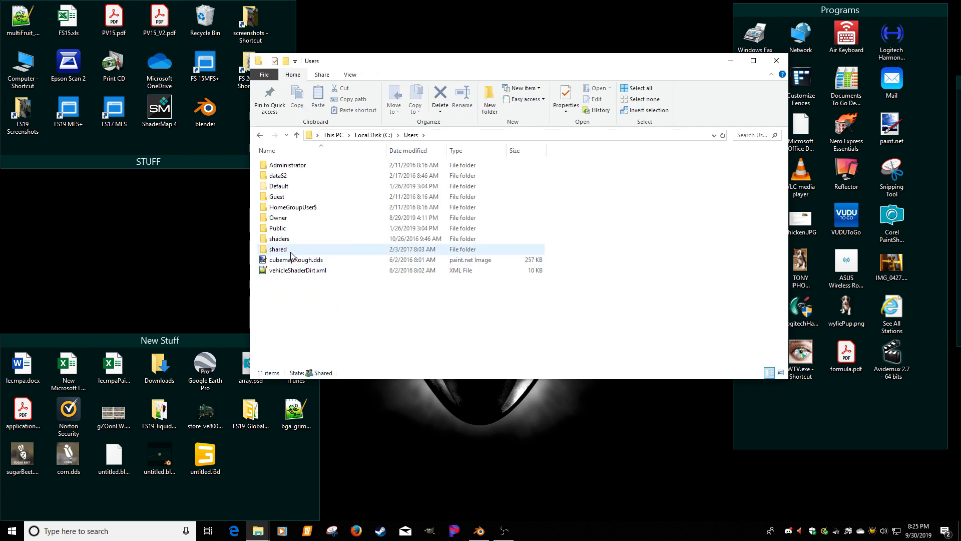
left_click(278, 218)
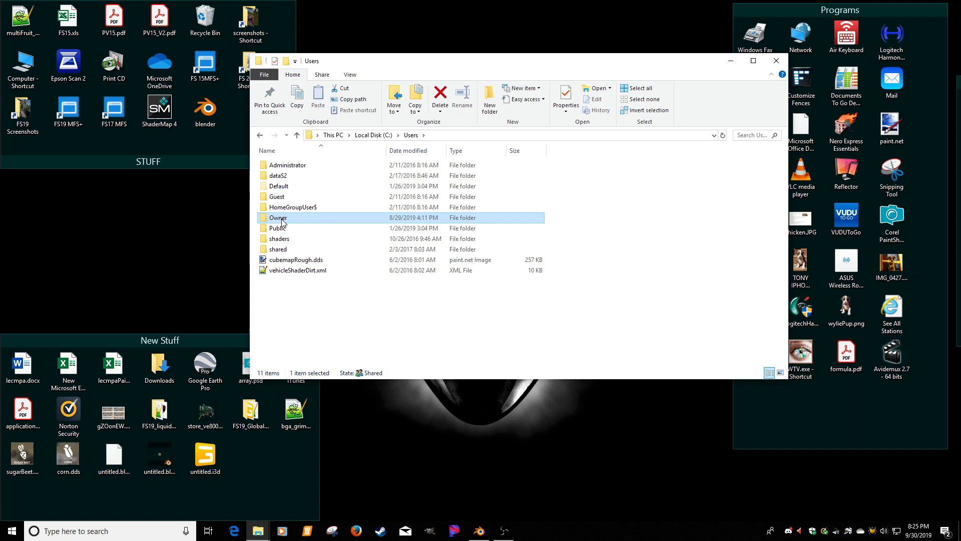
double_click(278, 218)
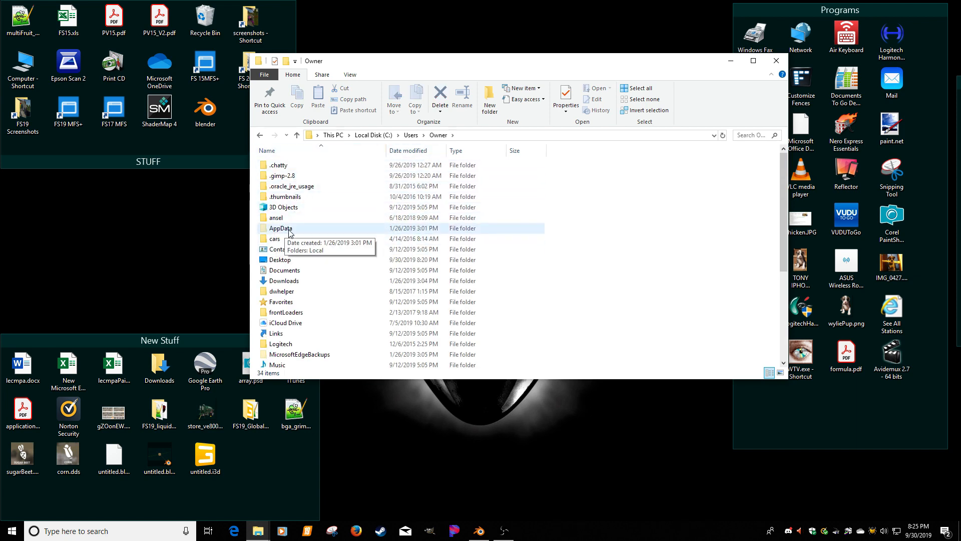
left_click(280, 228)
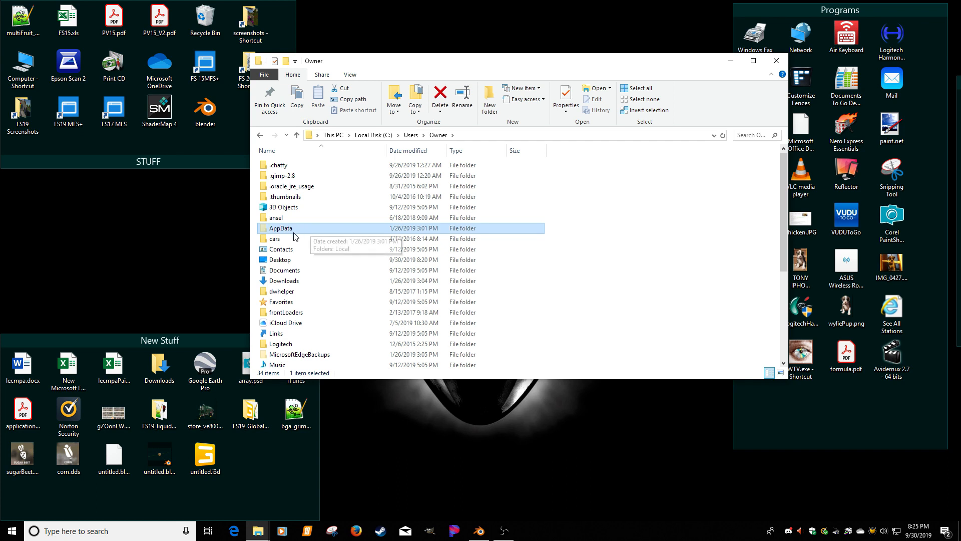
mouse_move(277, 234)
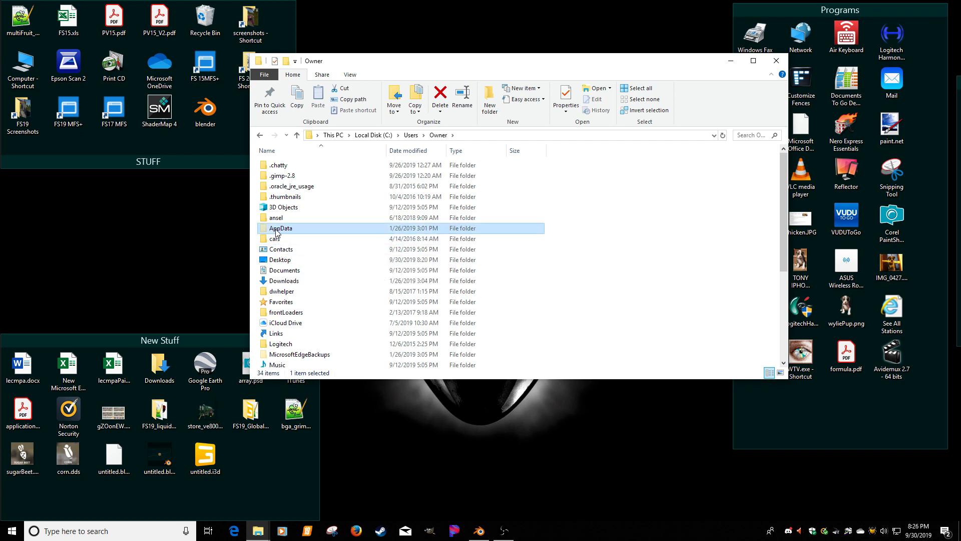
Go from AppData through Blender Foundation > 2.80 > scripts into the empty addons folder
double_click(281, 229)
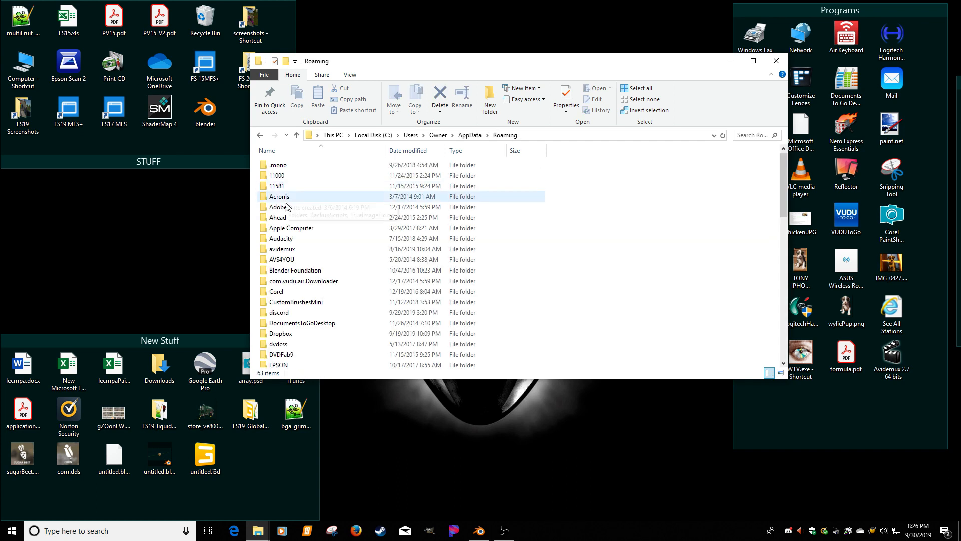
left_click(295, 270)
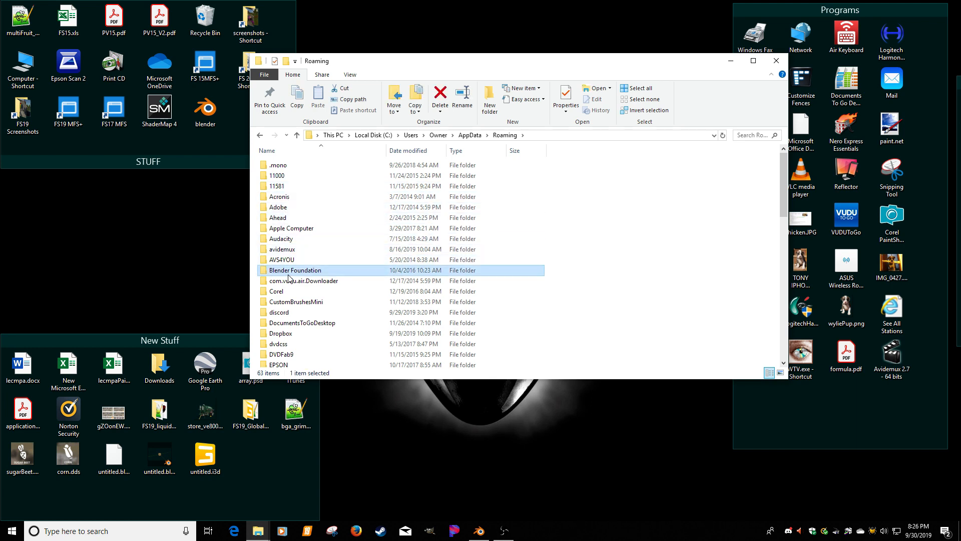
double_click(295, 270)
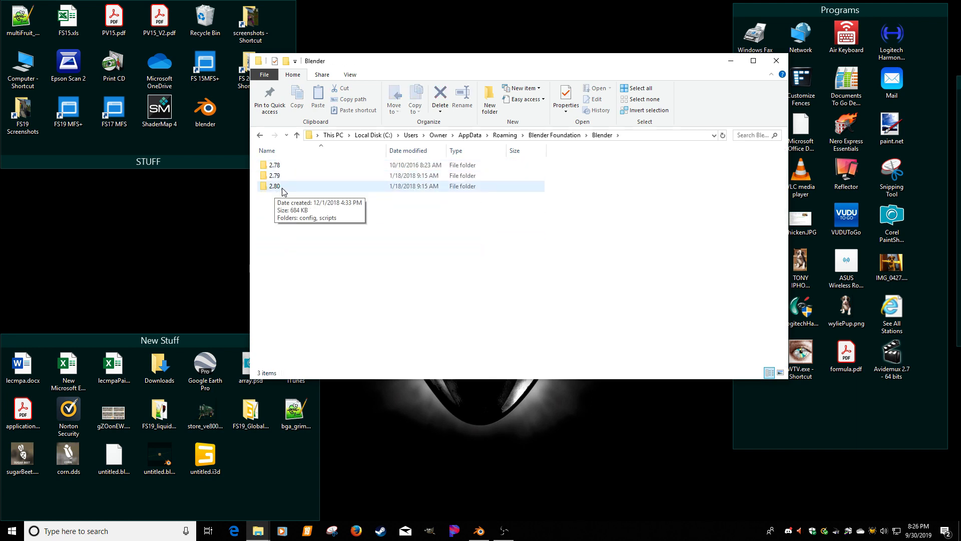
left_click(274, 175)
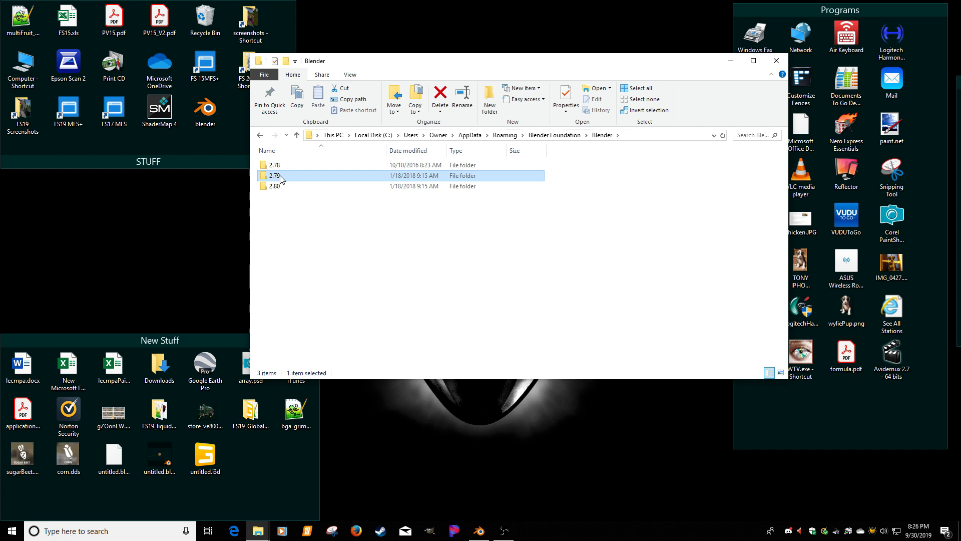
mouse_move(293, 181)
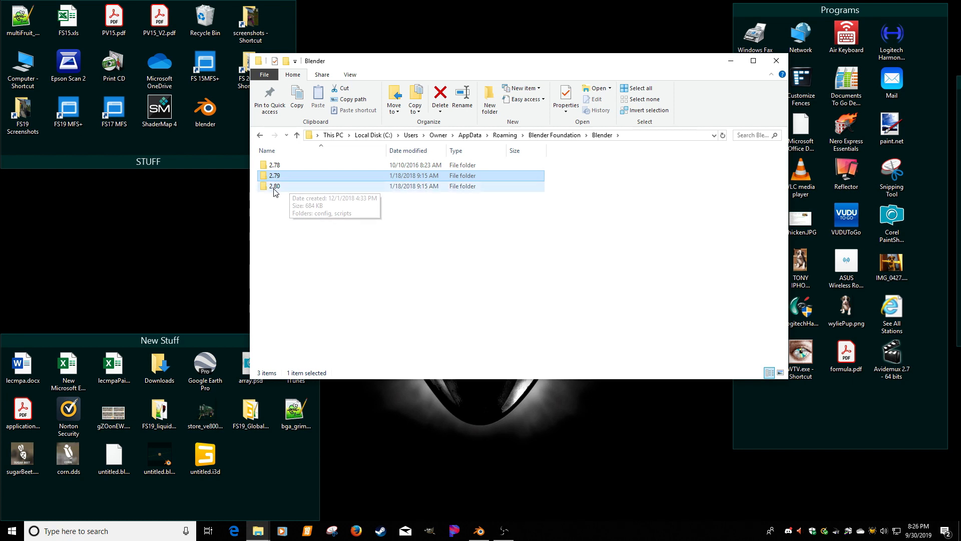
double_click(274, 186)
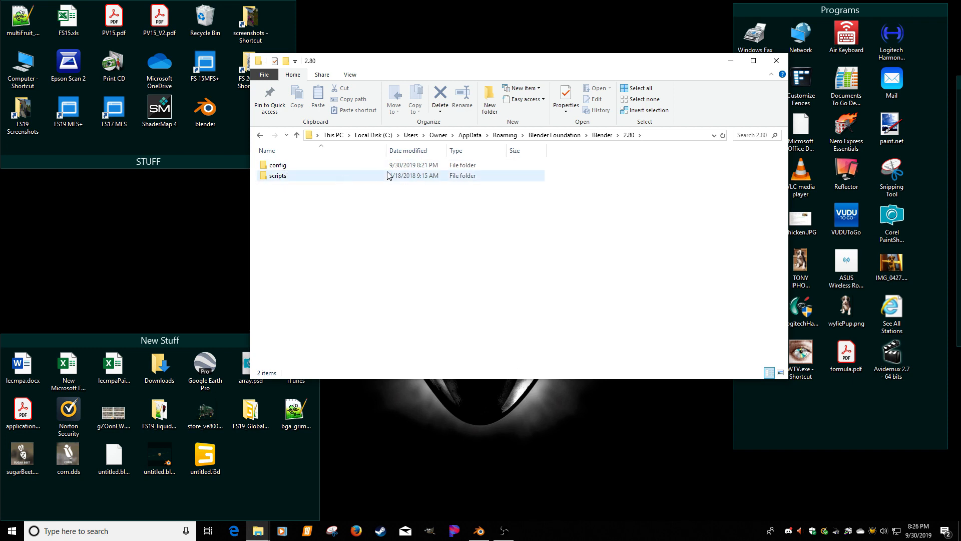
double_click(278, 176)
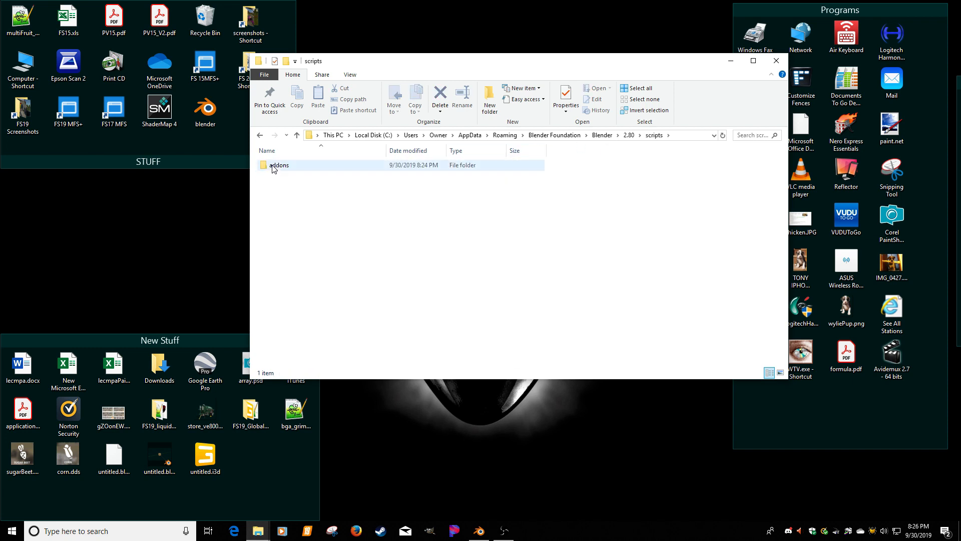
double_click(279, 165)
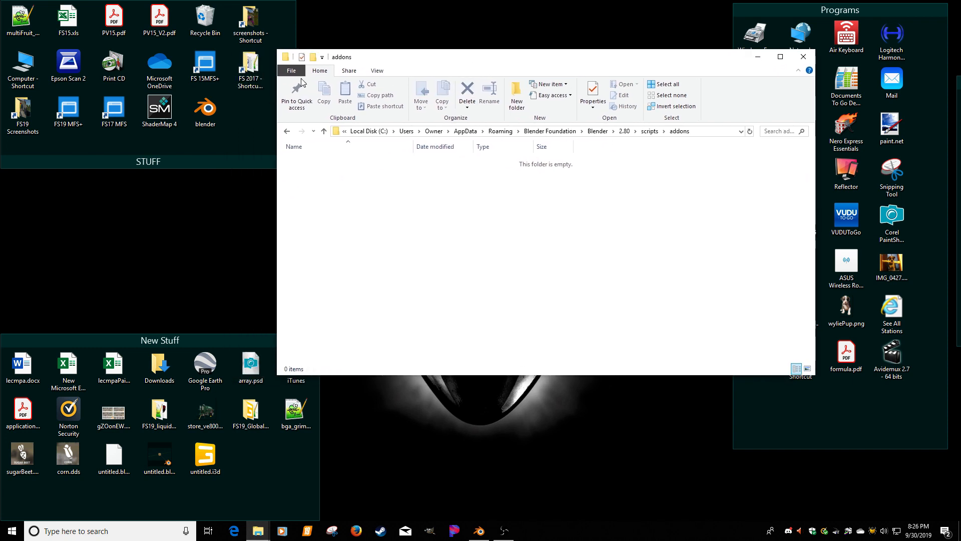
left_click(158, 68)
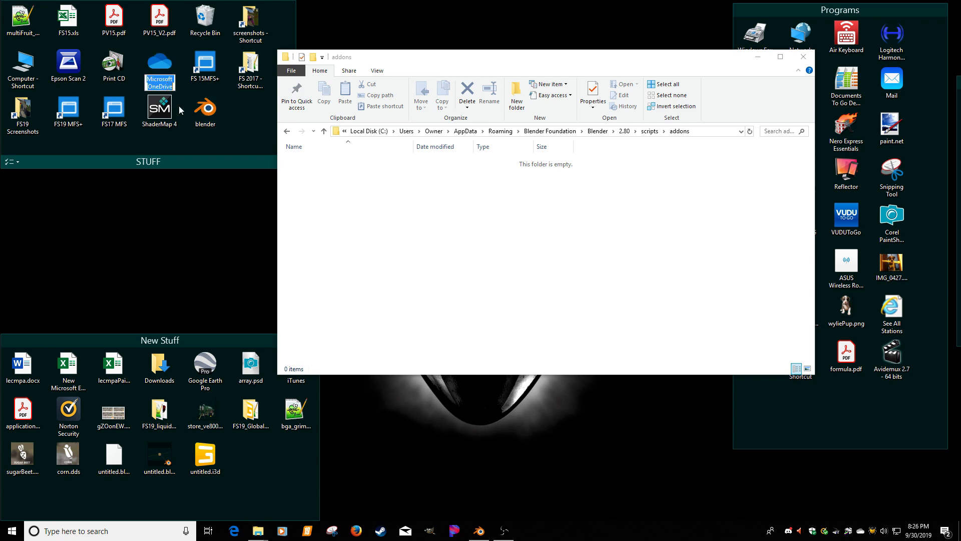
mouse_move(160, 71)
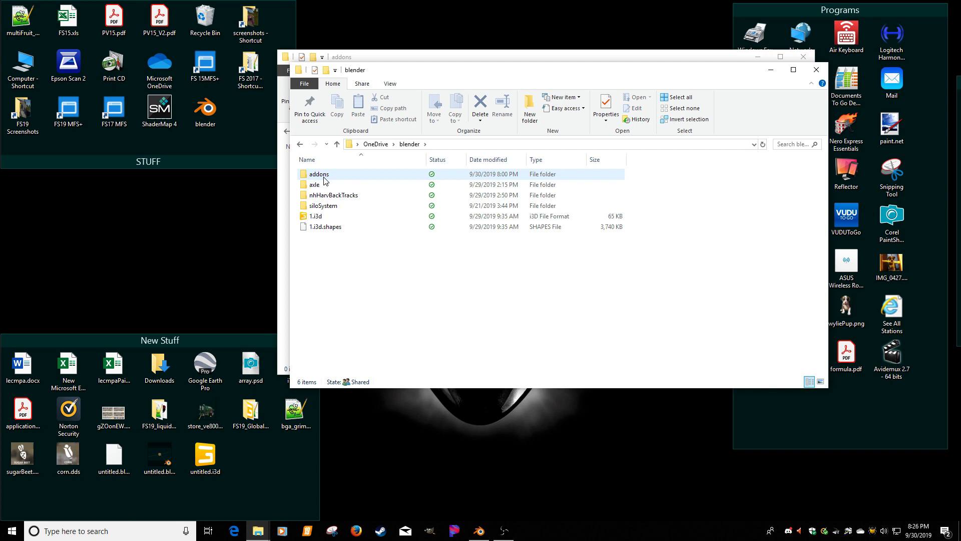
Look inside the addons folder stored in OneDrive's blender folder
double_click(319, 174)
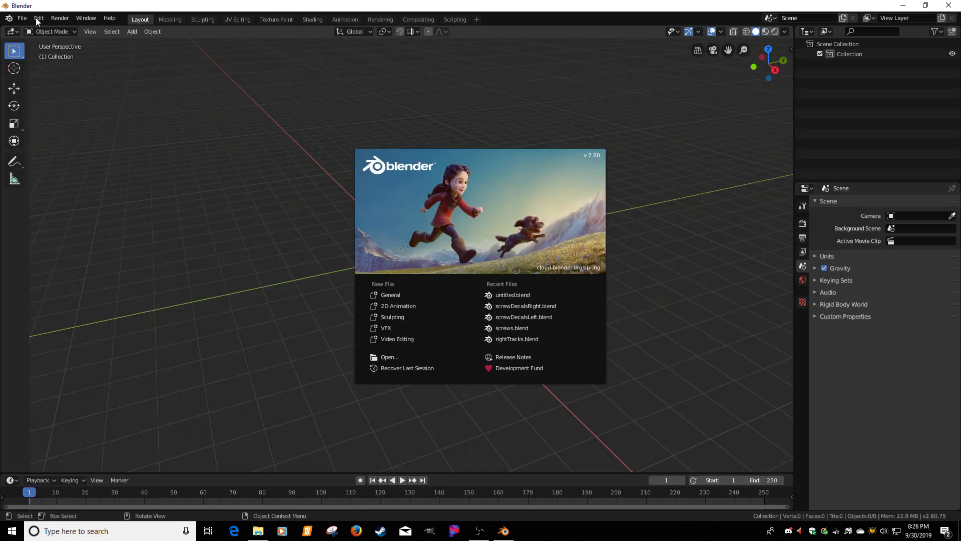
Search add-ons for 'giant' and enable GIANTS I3D Exporter Tools and the material tool
left_click(38, 18)
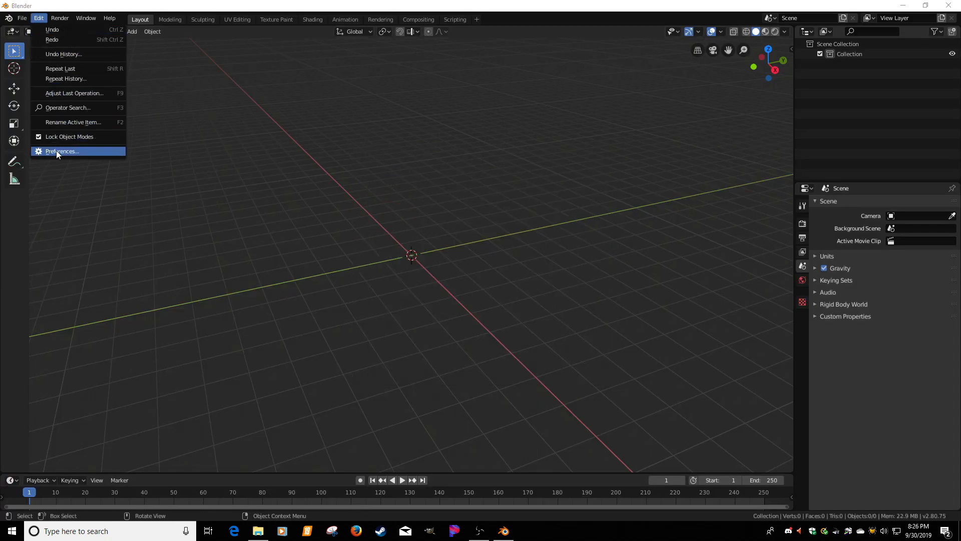
left_click(61, 151)
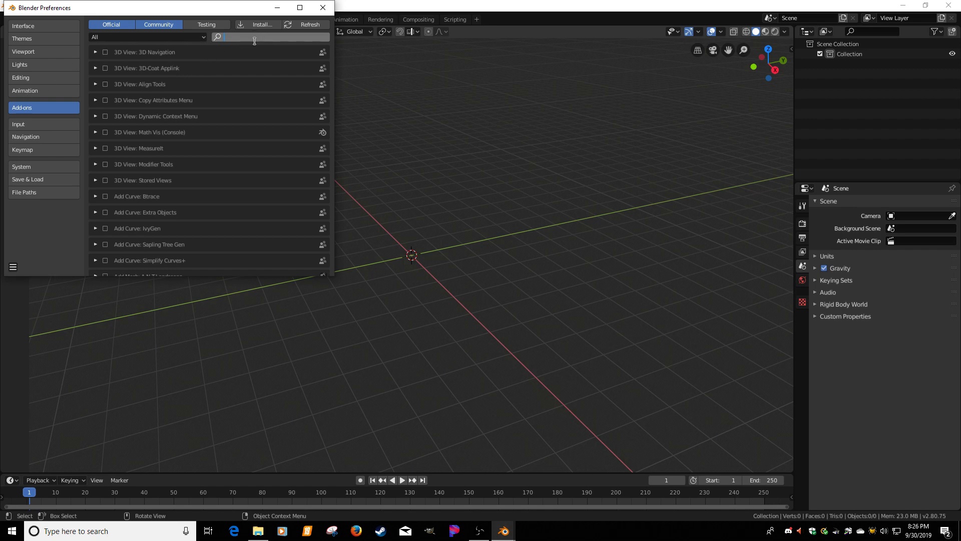
type("giant")
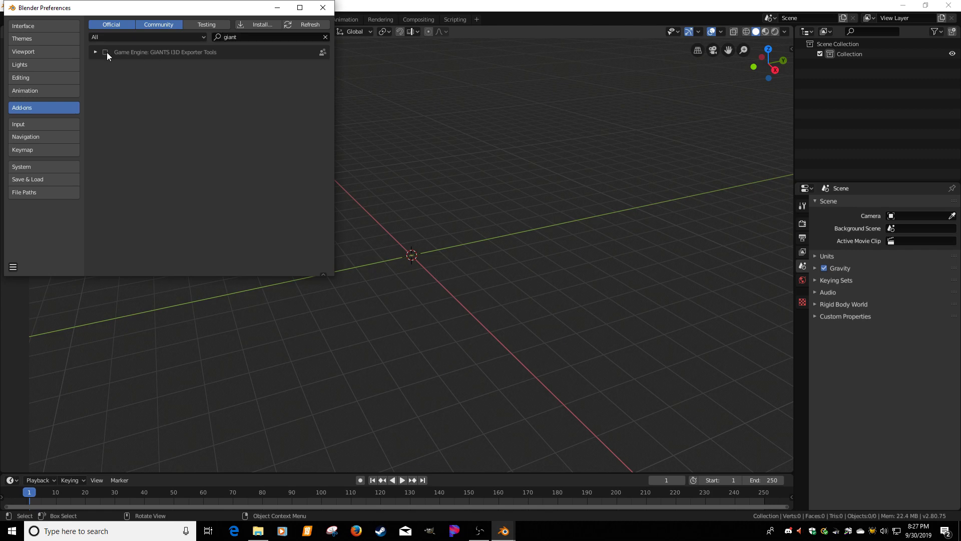
left_click(105, 52)
type("mater")
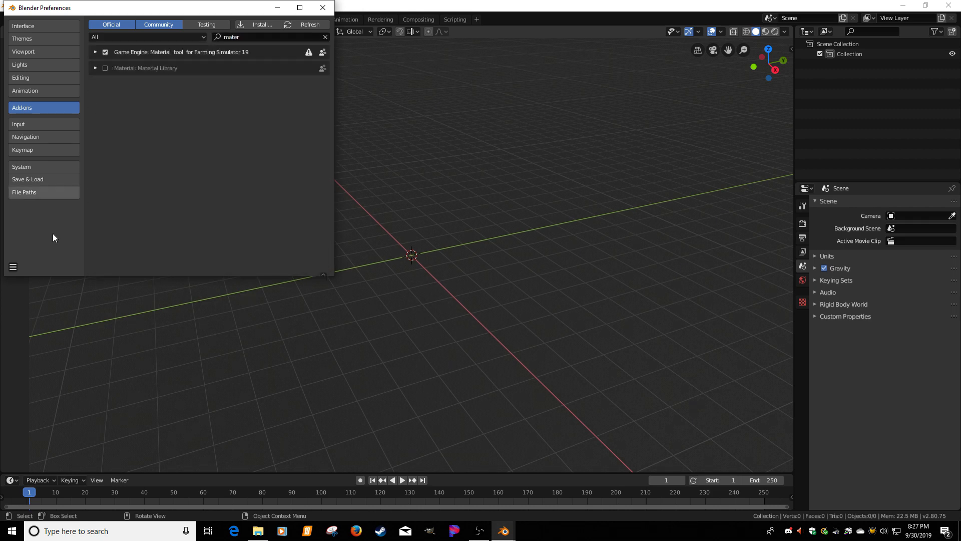
left_click(12, 267)
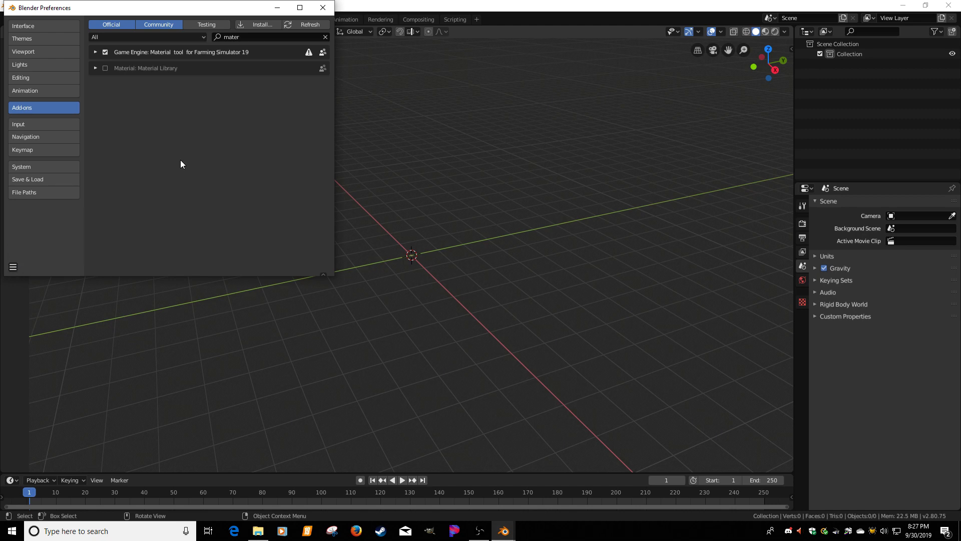
mouse_move(181, 108)
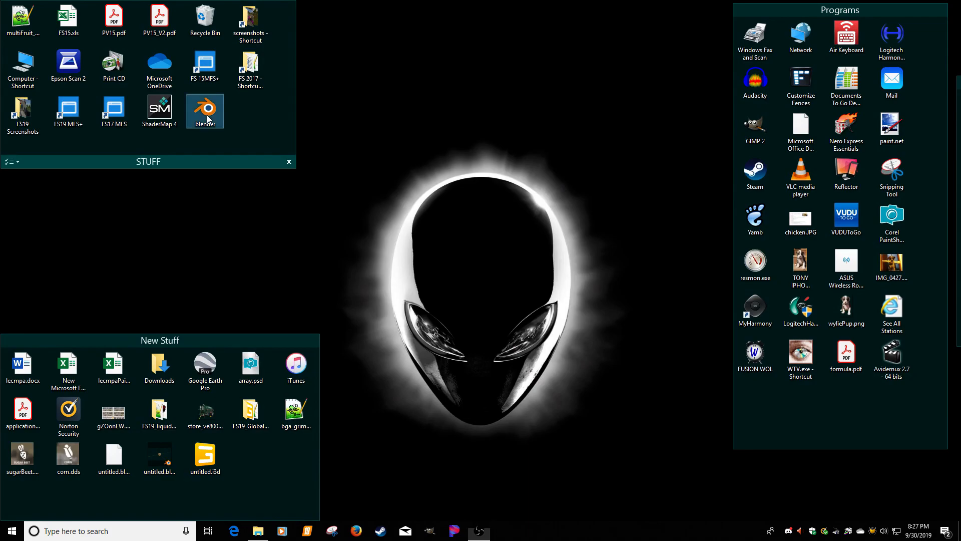
Relaunch Blender and add a cube to the scene
left_click(22, 18)
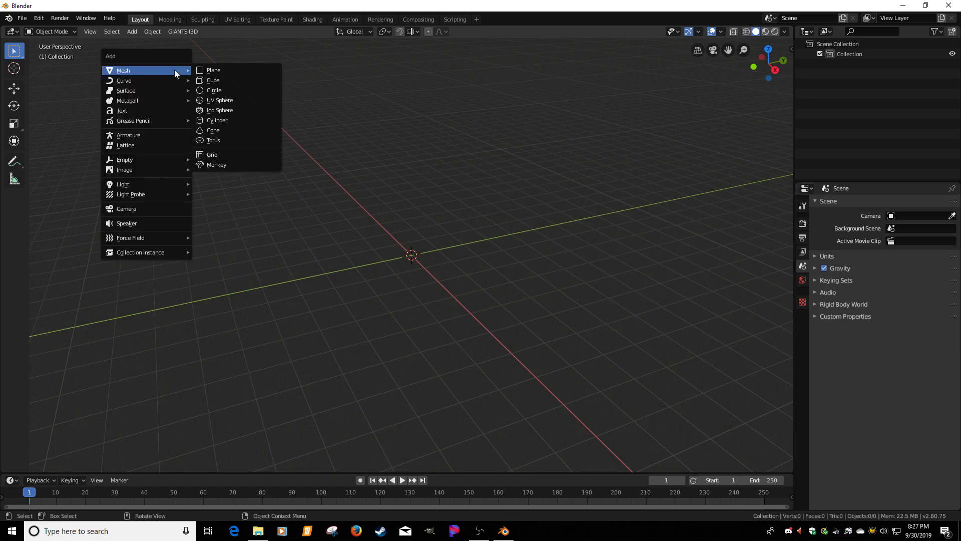
left_click(213, 79)
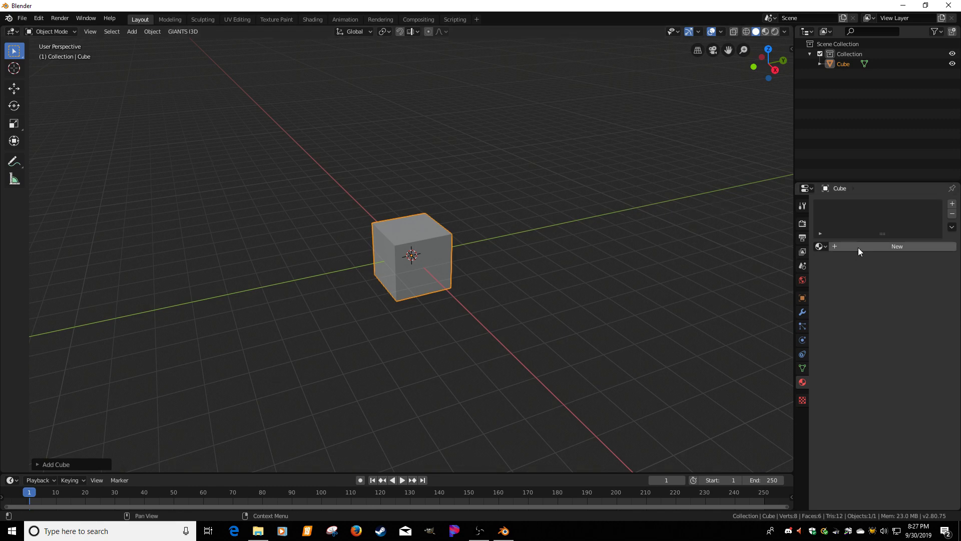
left_click(896, 246)
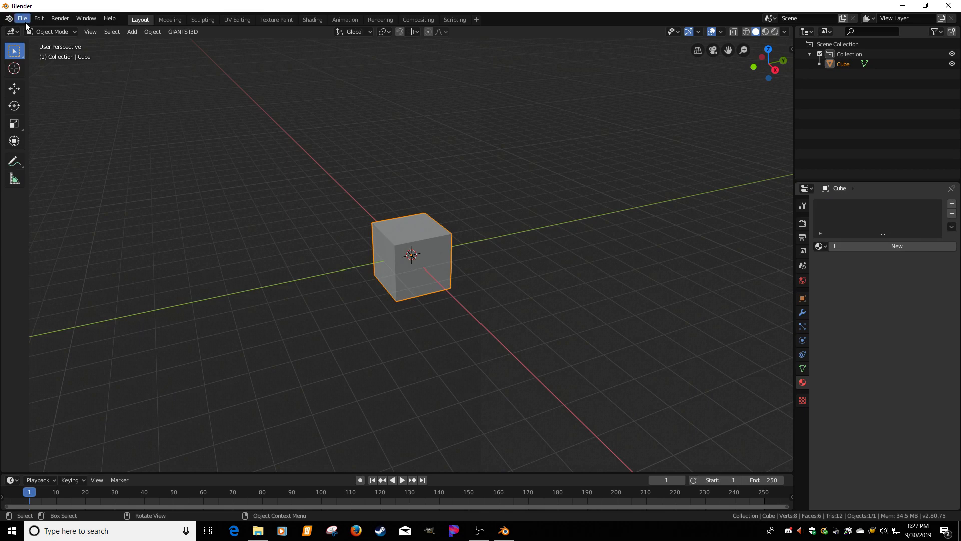
Export the scene as i3D to the Desktop, which raises a Python traceback
left_click(21, 18)
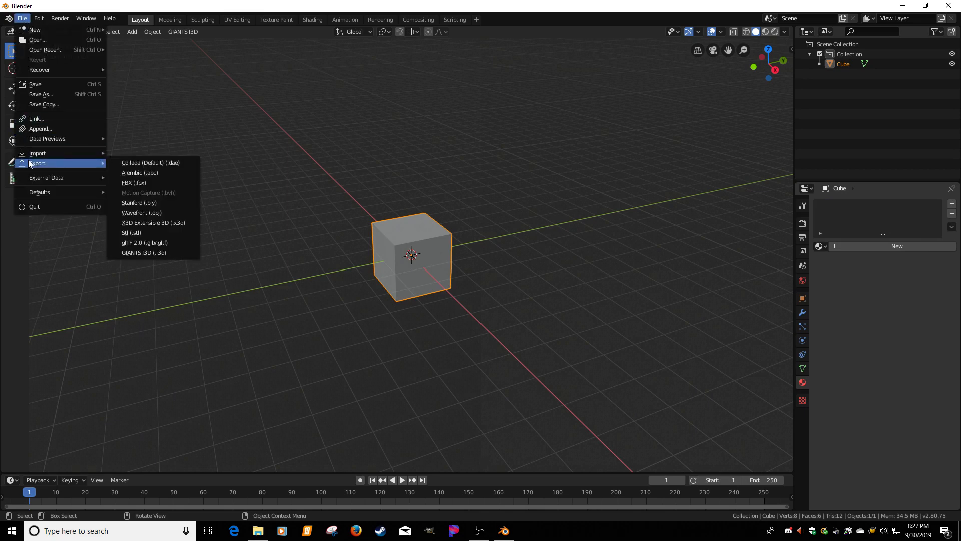
left_click(144, 253)
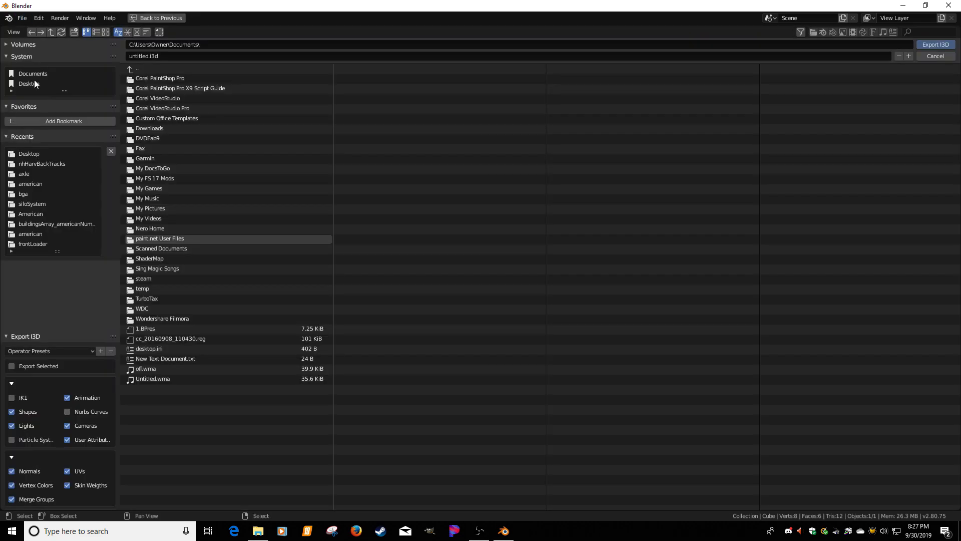
left_click(935, 44)
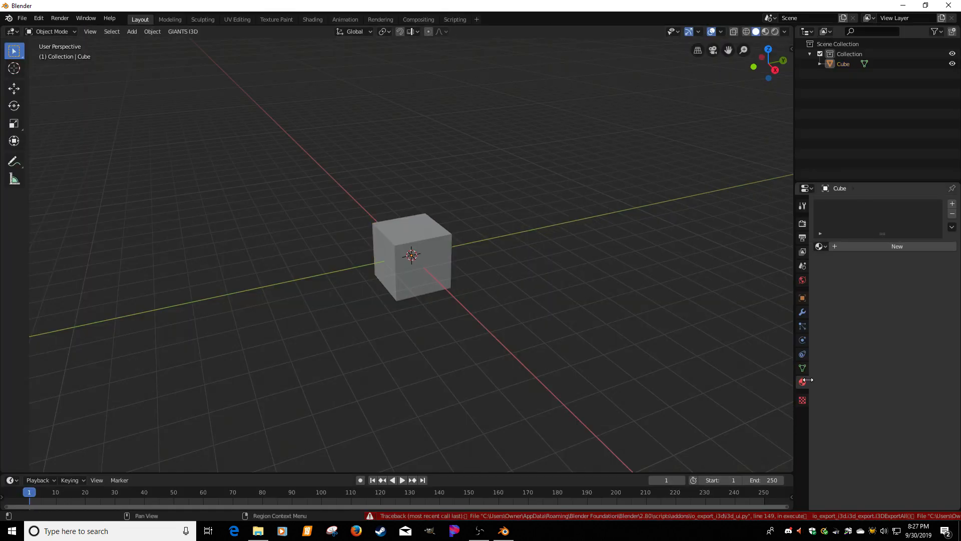
Give the cube a new material and save the scene as untitled.blend on the Desktop
left_click(896, 246)
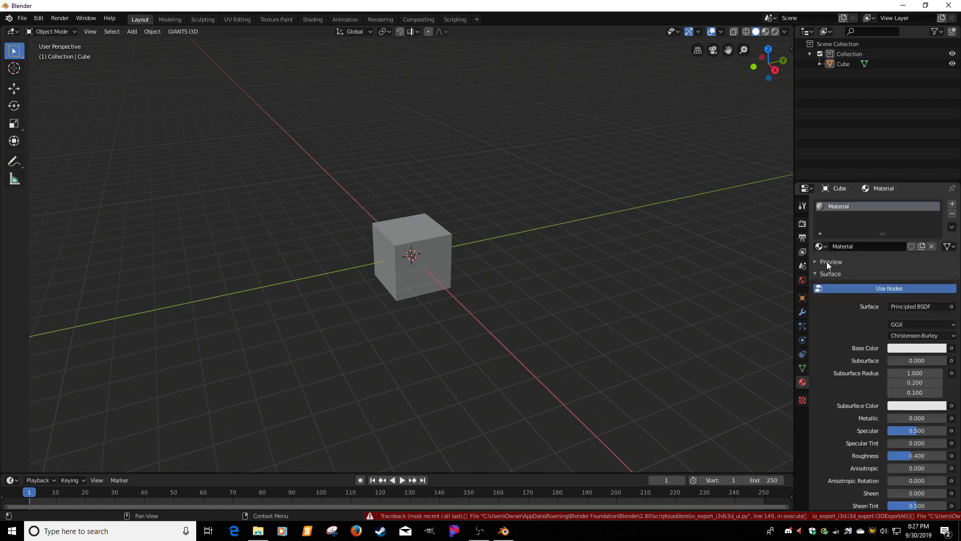
left_click(22, 18)
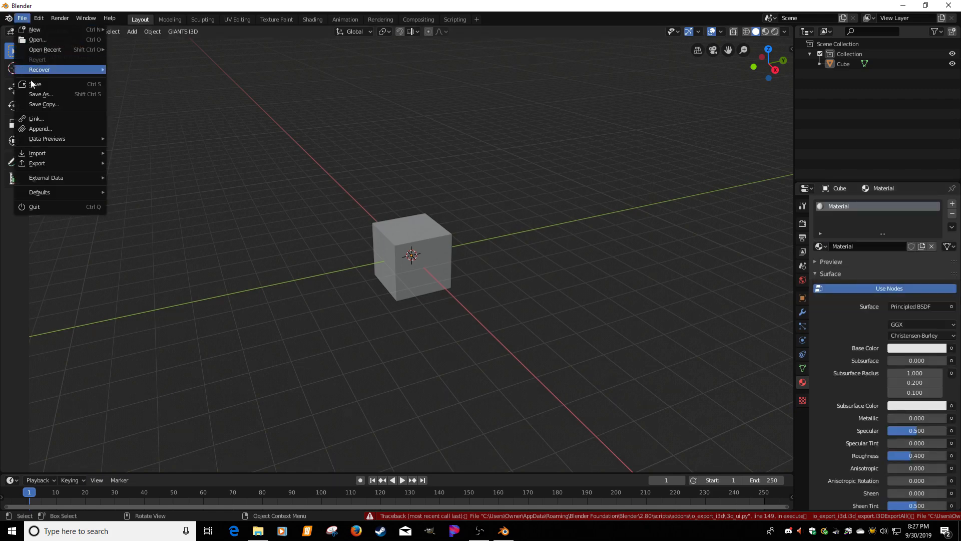
left_click(41, 94)
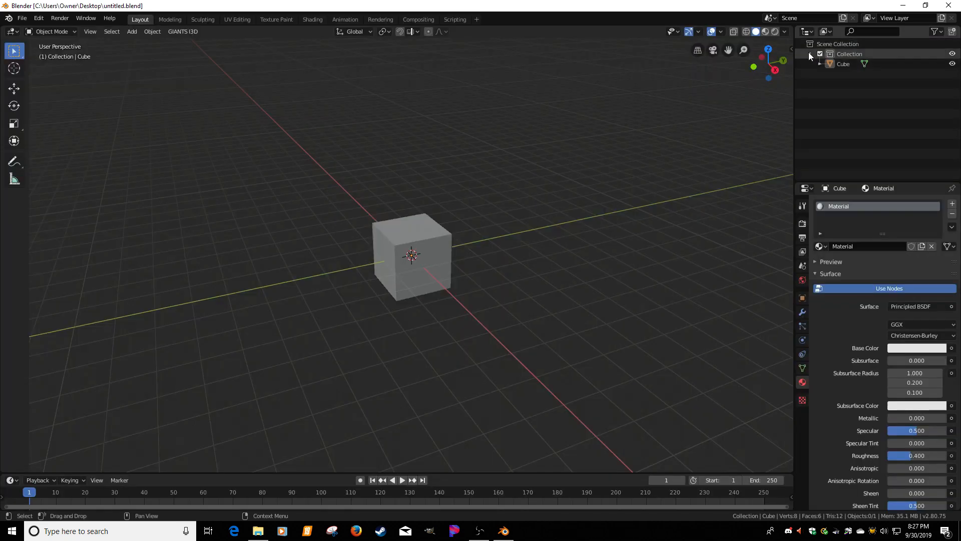
Export the scene as GIANTS I3D (.i3d) to the Desktop
left_click(21, 18)
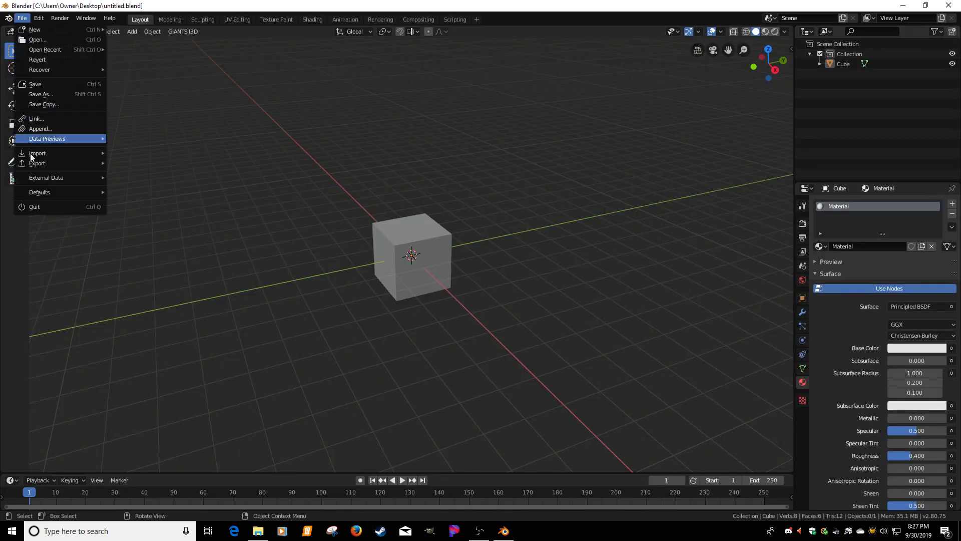
left_click(37, 152)
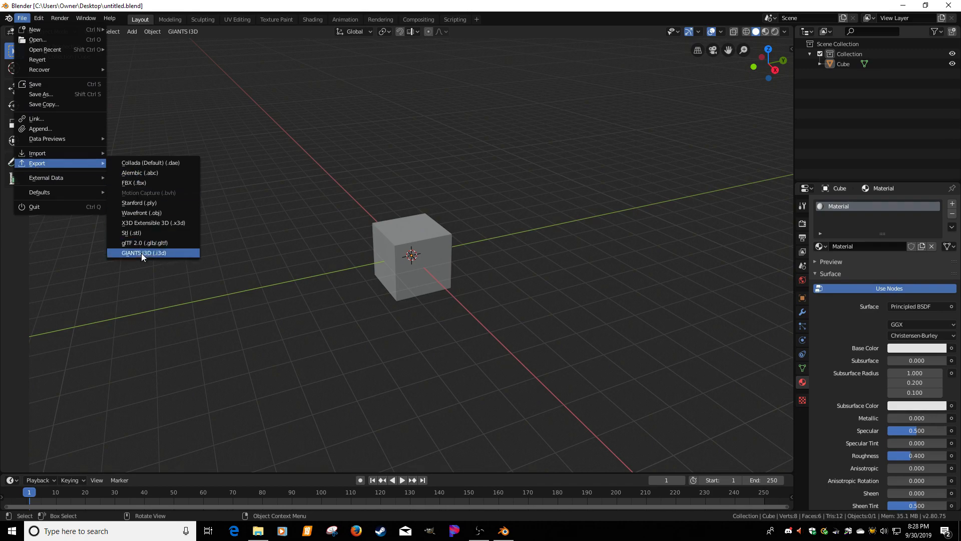
left_click(143, 252)
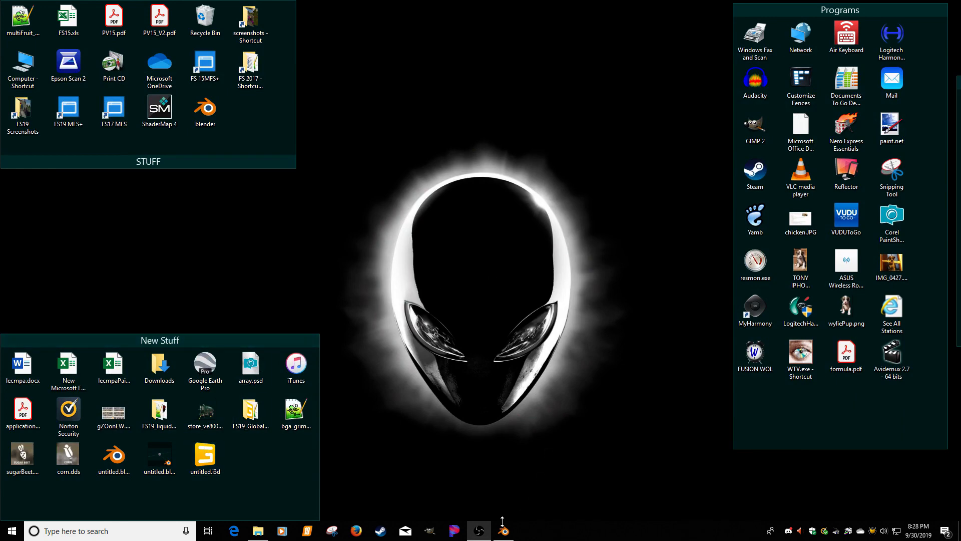
Restore Blender from the taskbar and split the 3D Viewport for a second editor
left_click(503, 530)
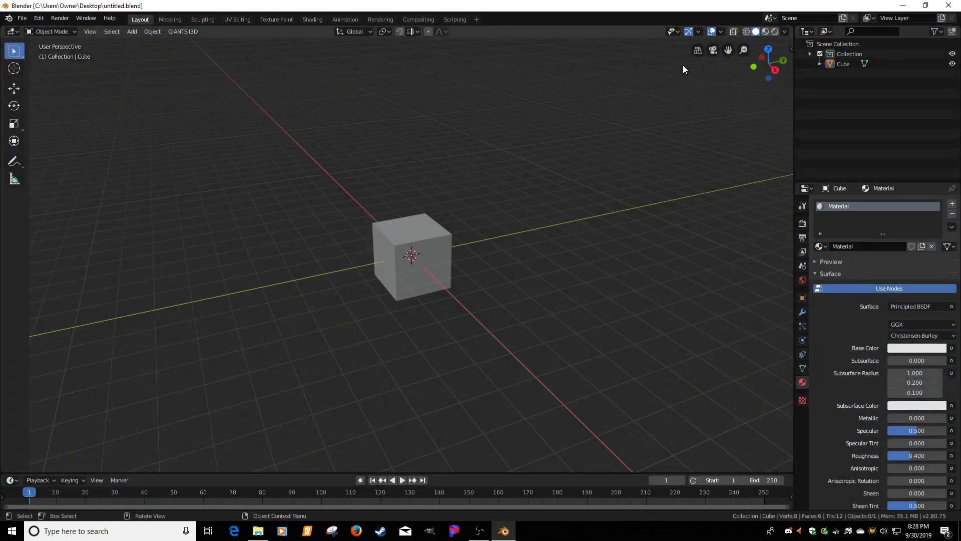
mouse_move(793, 115)
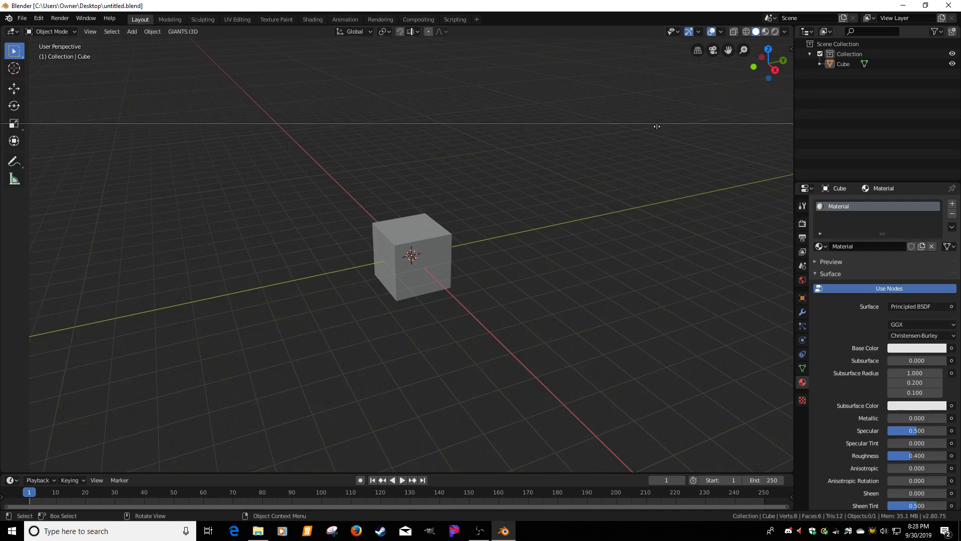
left_click(11, 141)
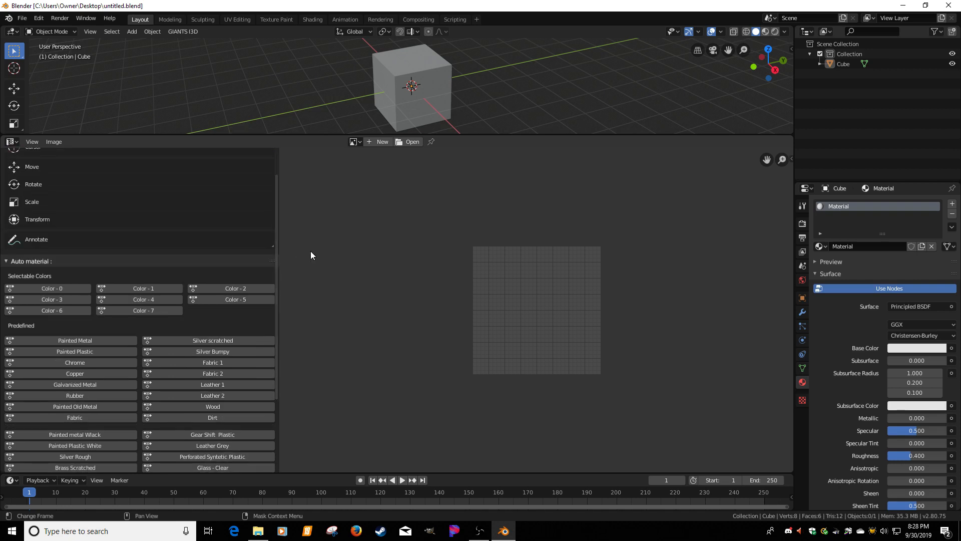
mouse_move(342, 226)
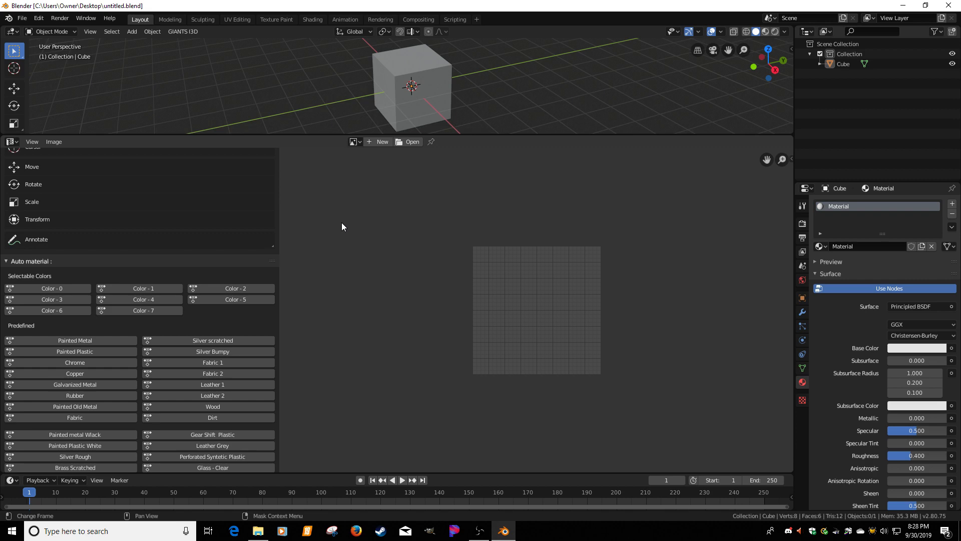
mouse_move(361, 210)
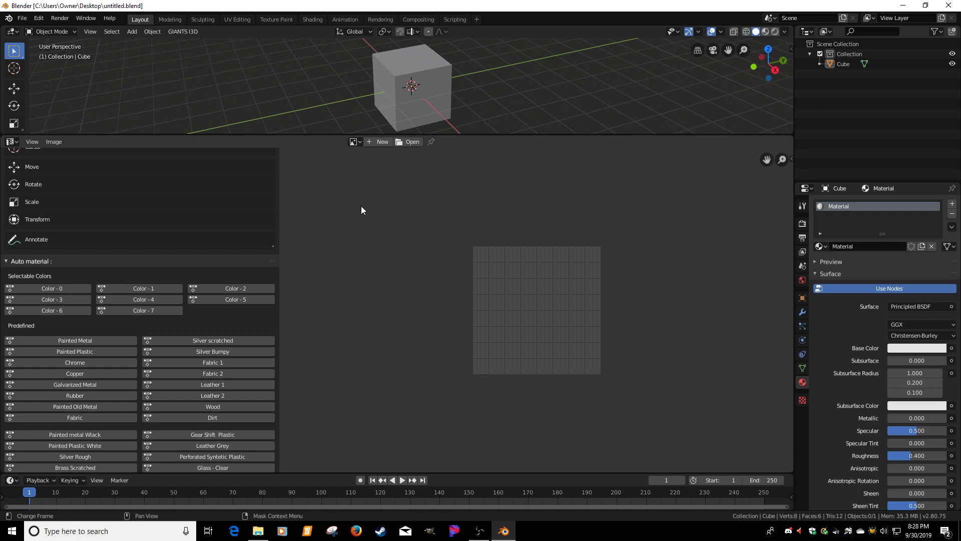
mouse_move(422, 222)
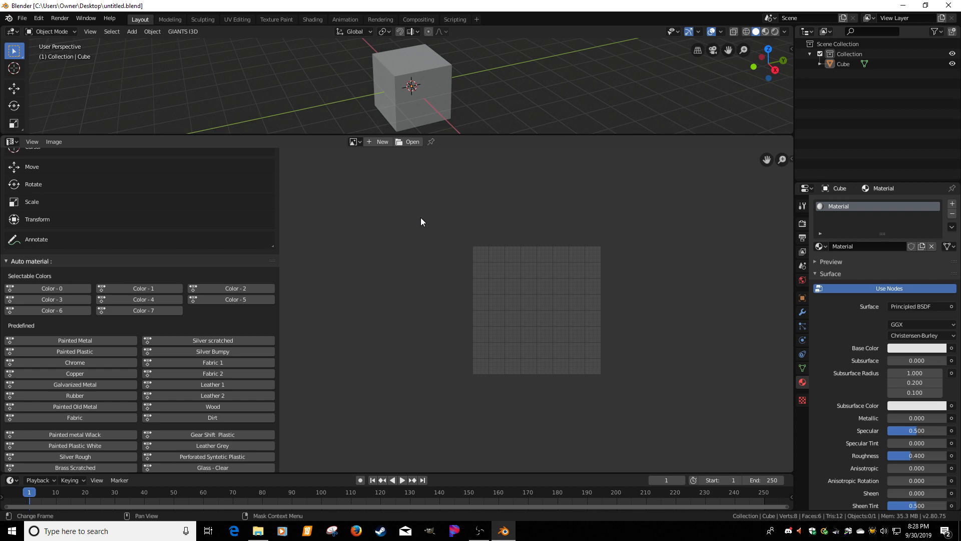
mouse_move(452, 314)
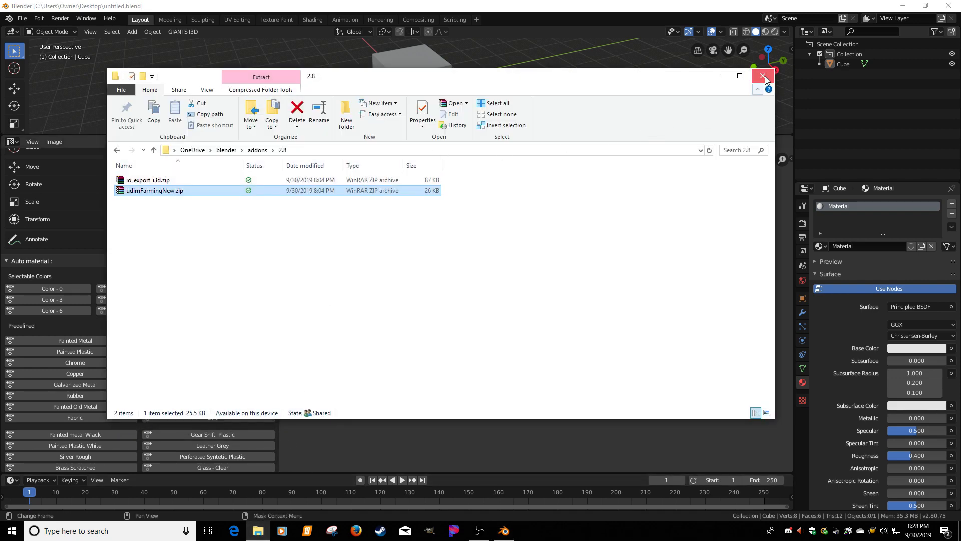
Close the zip folder window and browse Local Disk C: into Blender 2.80's scripts folder
left_click(763, 76)
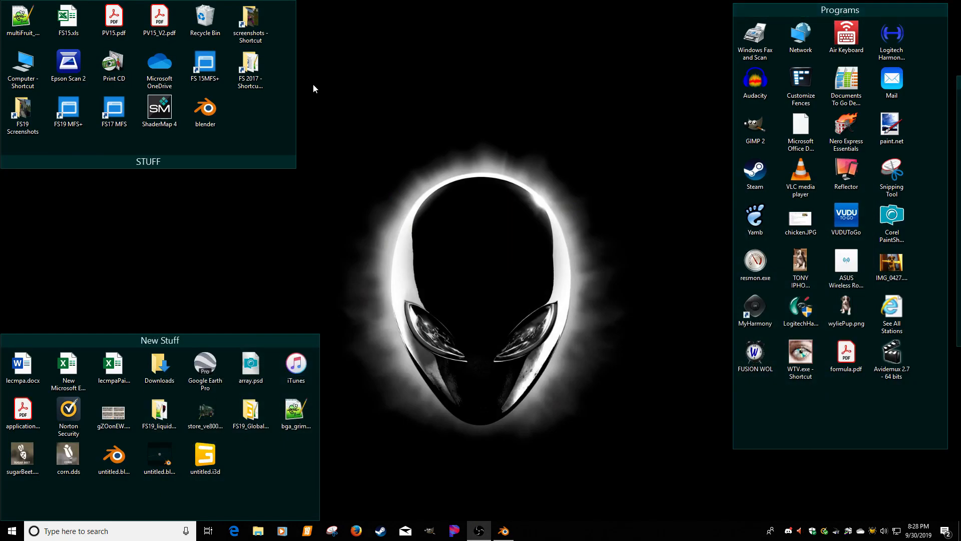
left_click(258, 531)
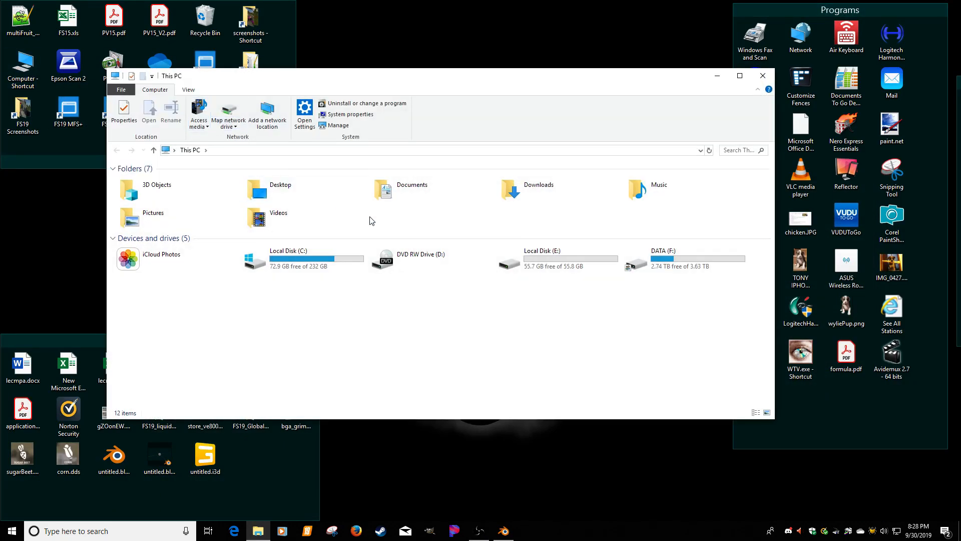
double_click(289, 258)
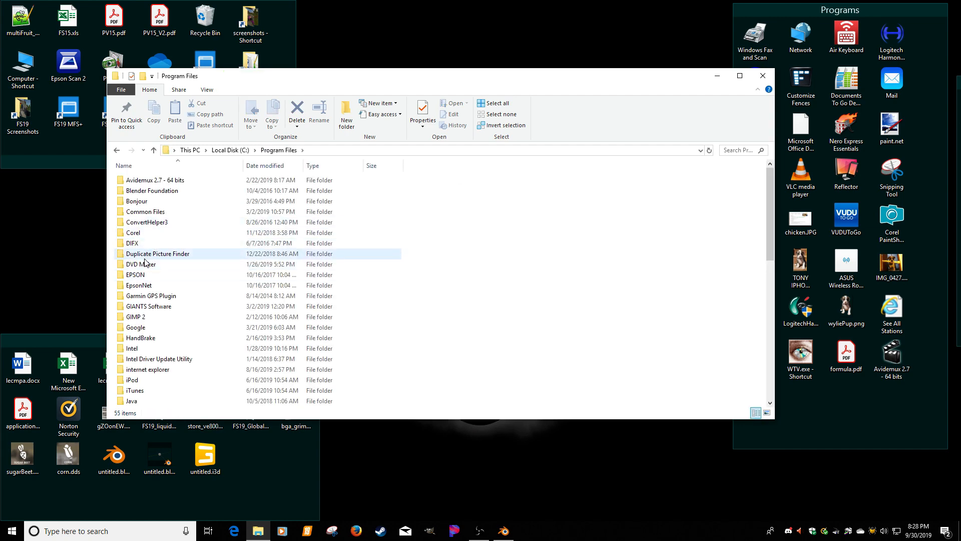
double_click(152, 190)
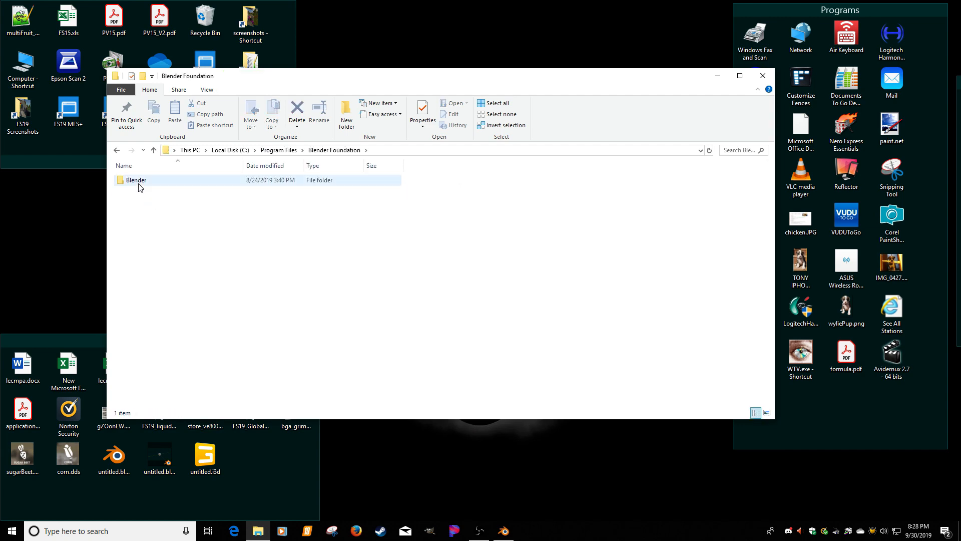
double_click(136, 180)
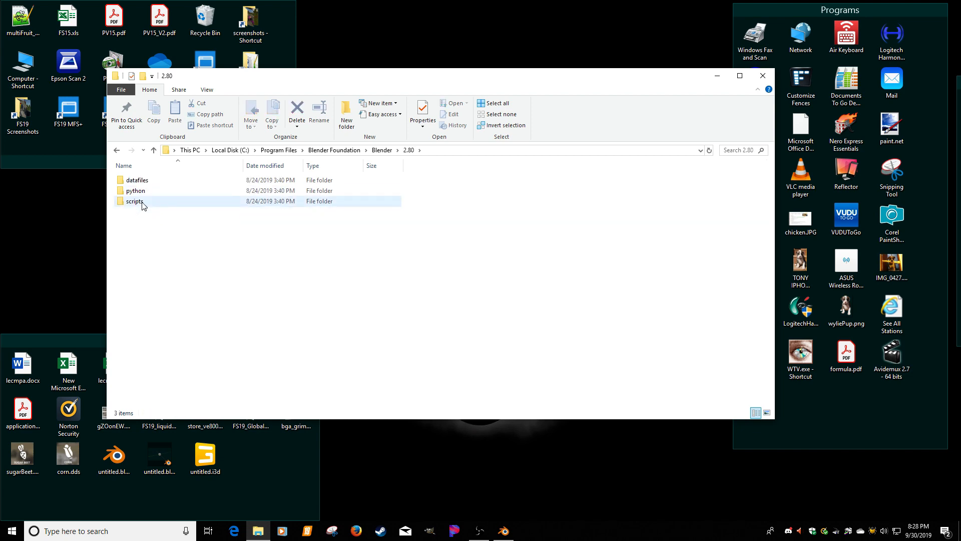
double_click(135, 202)
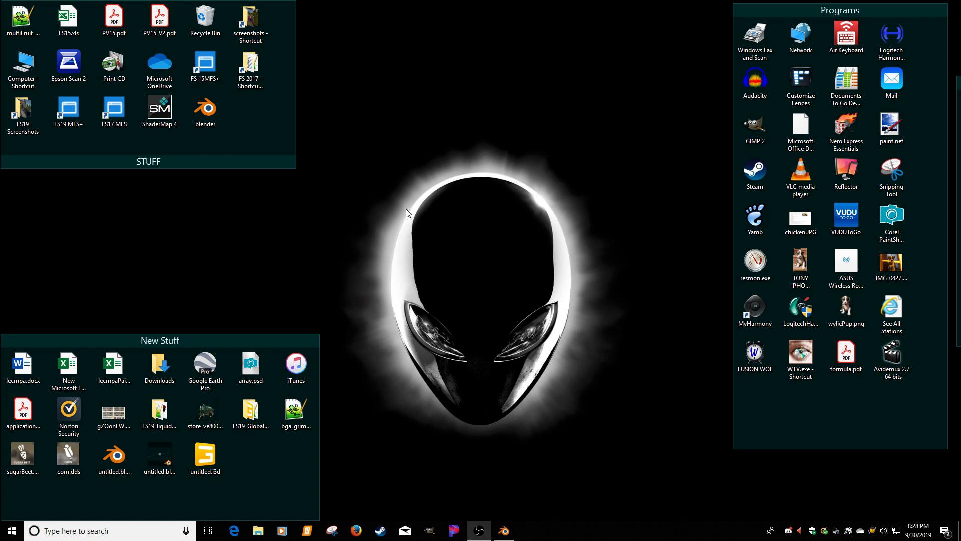
mouse_move(455, 202)
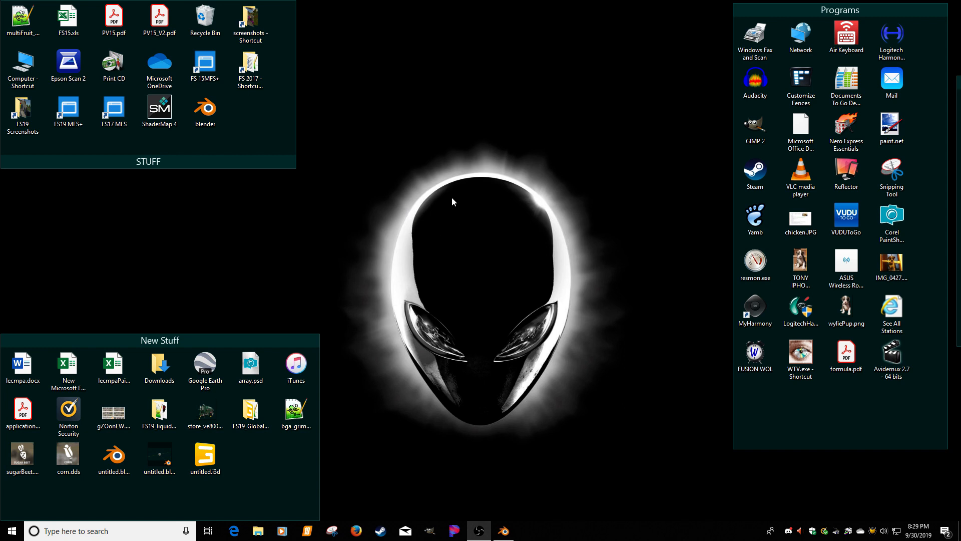